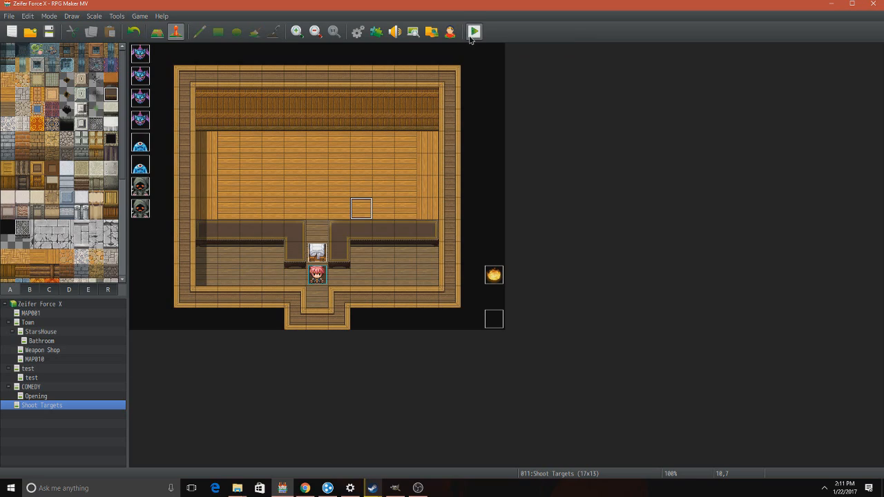
# Playtest the game, agree to start the minigame, then open the bat_slow1 event.
pyautogui.click(474, 31)
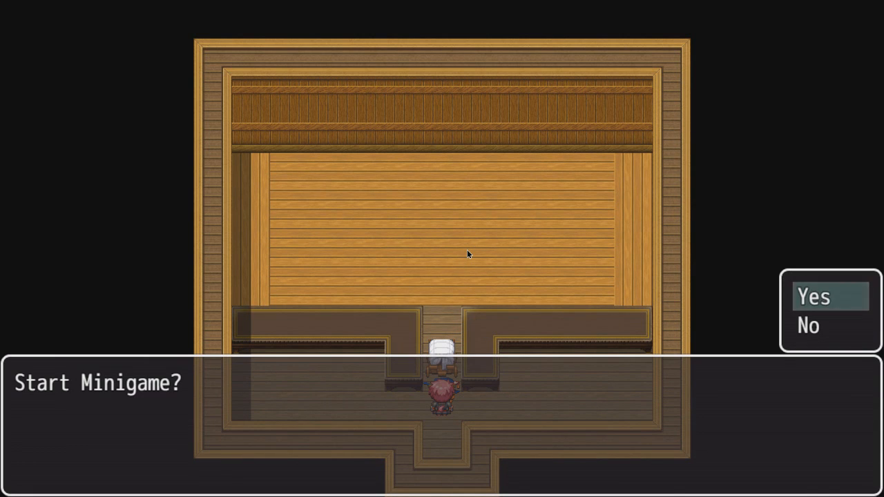
pyautogui.click(814, 297)
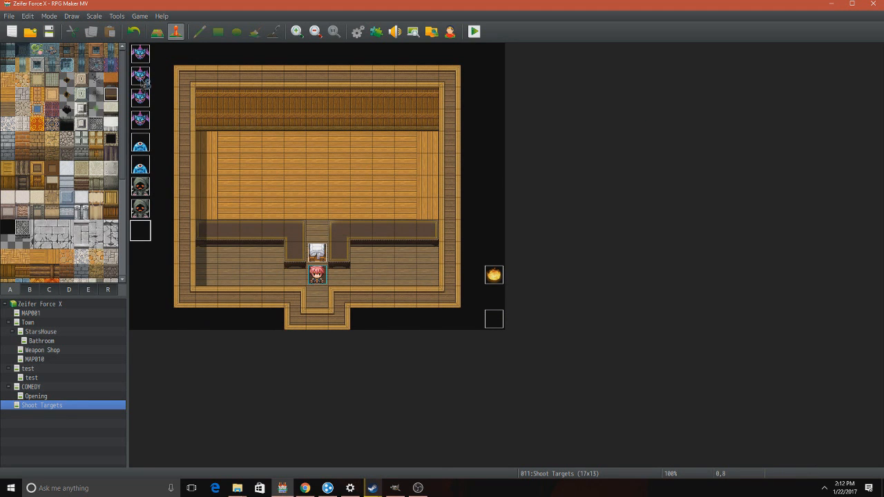
pyautogui.doubleClick(316, 273)
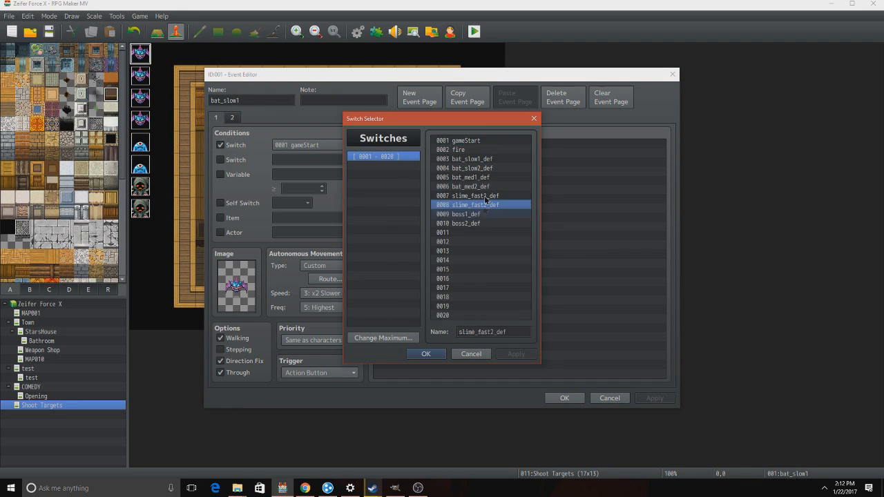
# Browse the ten minigame switches for bat_slow1's condition, keeping gameStart unchanged.
pyautogui.click(459, 140)
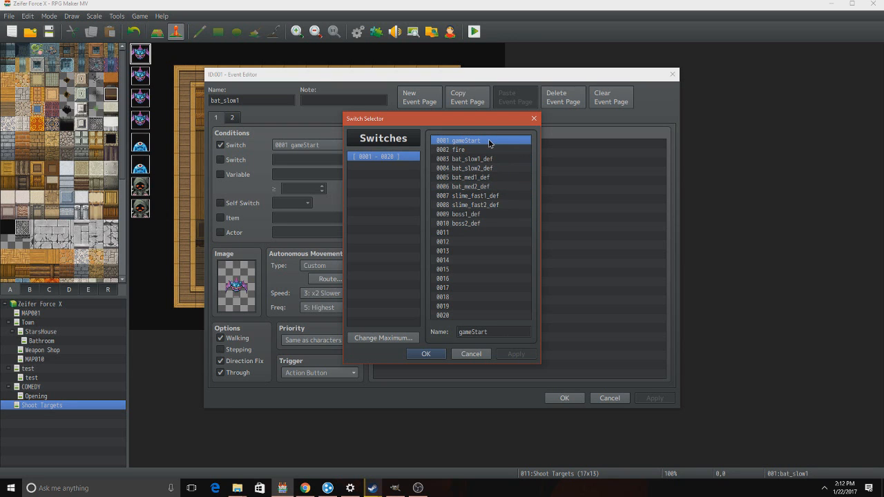
pyautogui.moveTo(484, 140); pyautogui.dragTo(484, 232)
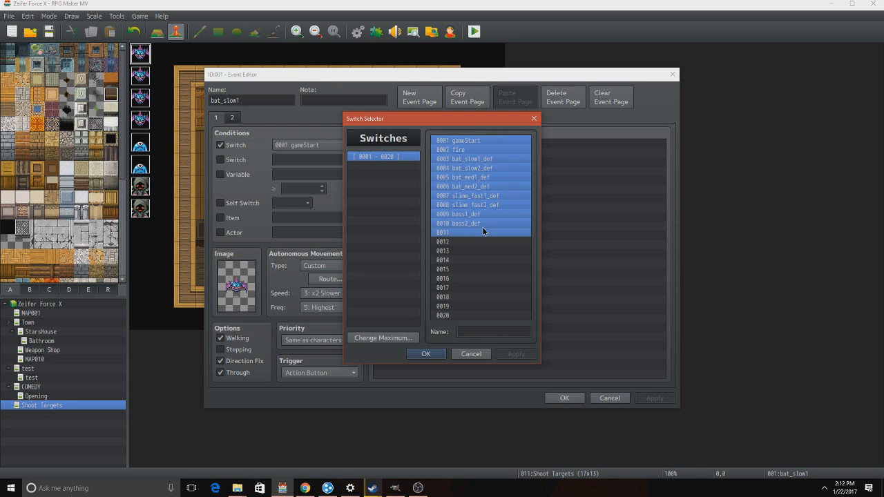
pyautogui.click(464, 140)
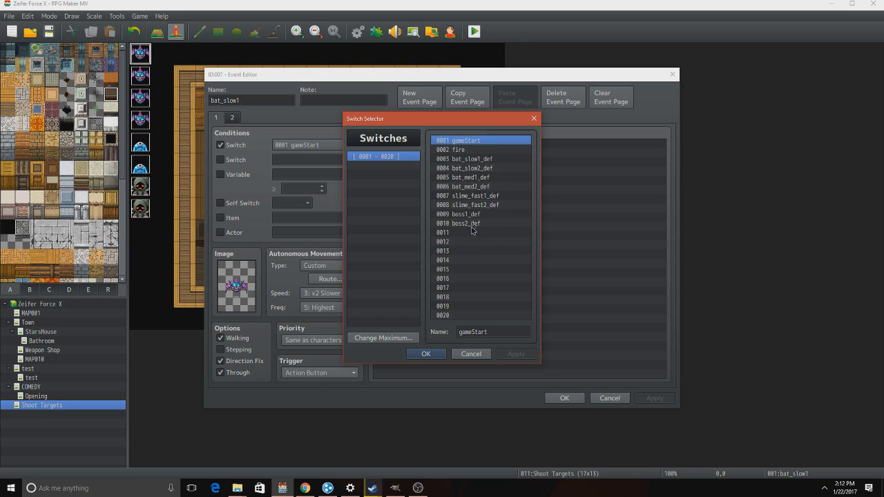
pyautogui.moveTo(501, 270)
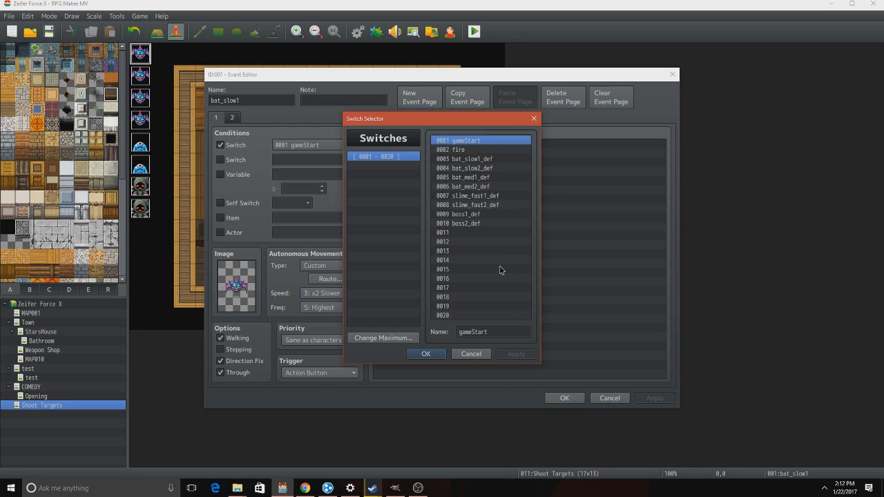
pyautogui.moveTo(472, 353)
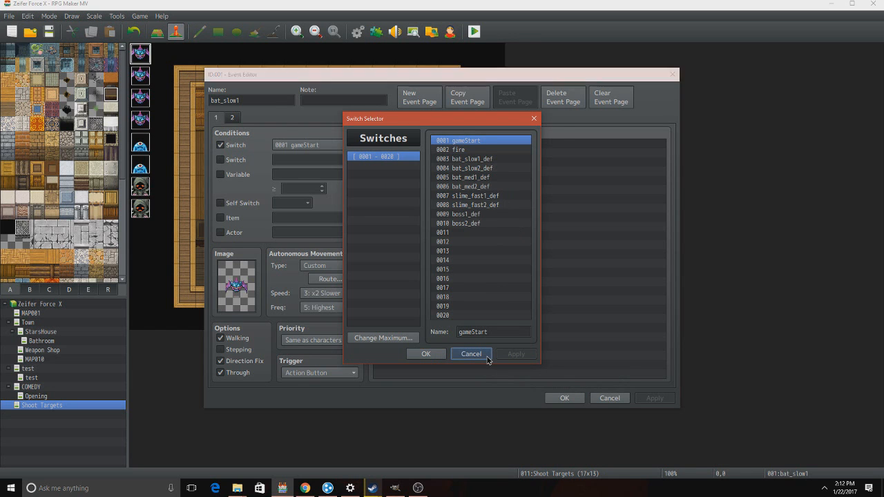
pyautogui.click(471, 353)
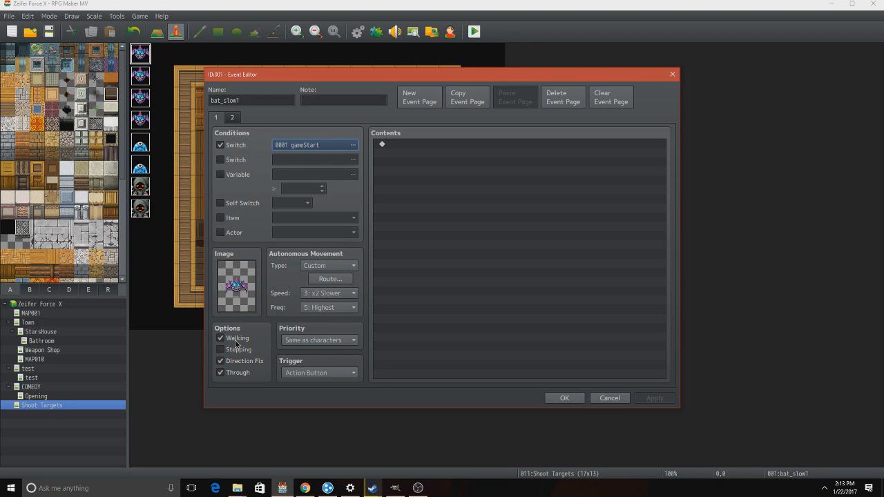
pyautogui.click(220, 372)
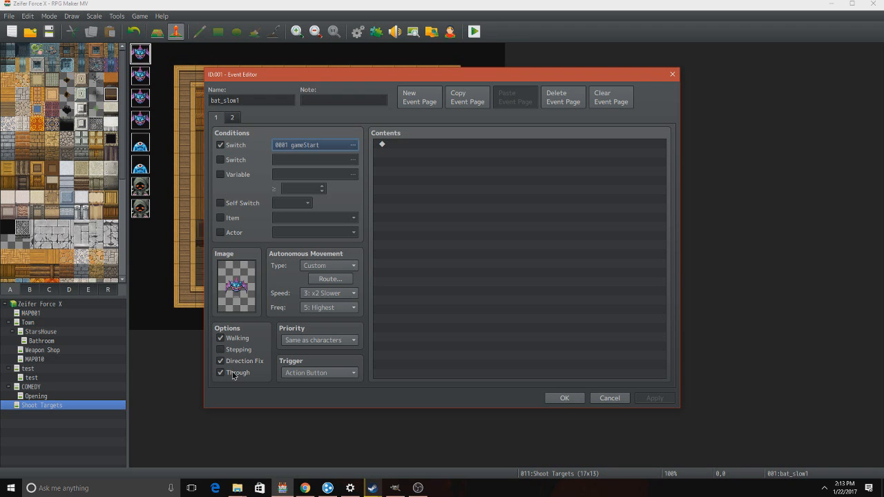
pyautogui.click(251, 100)
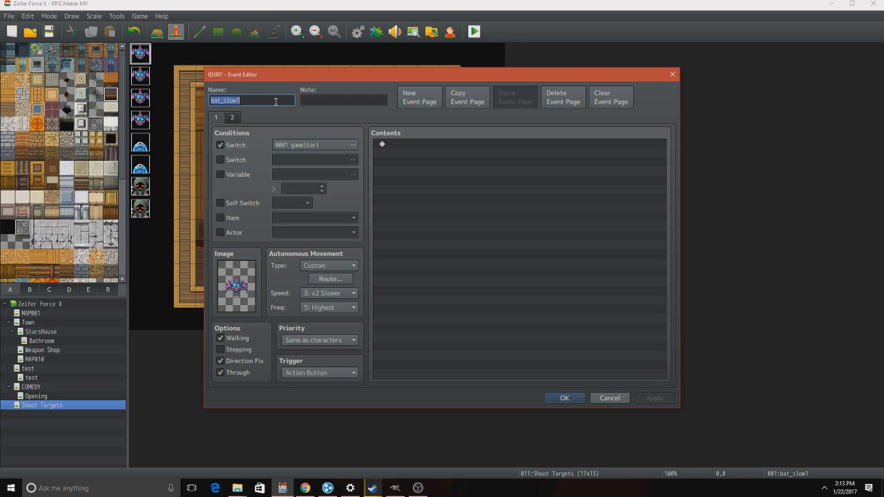
pyautogui.click(237, 285)
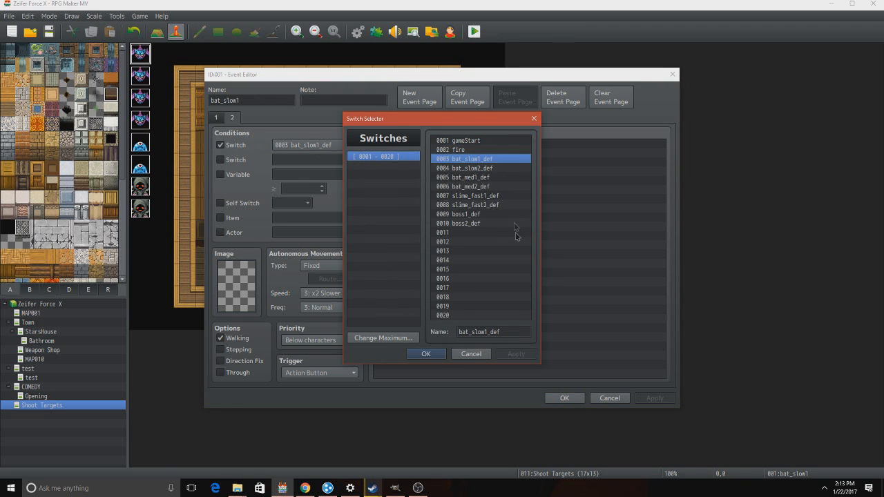
pyautogui.click(425, 353)
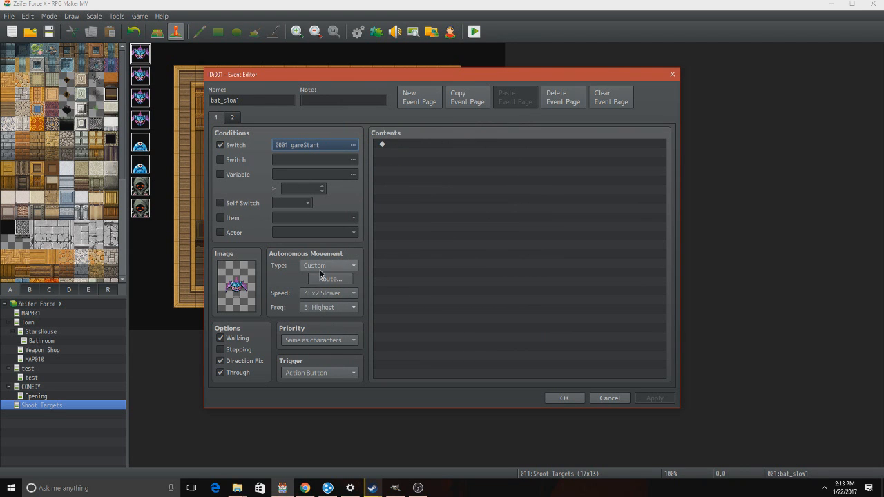
pyautogui.click(330, 279)
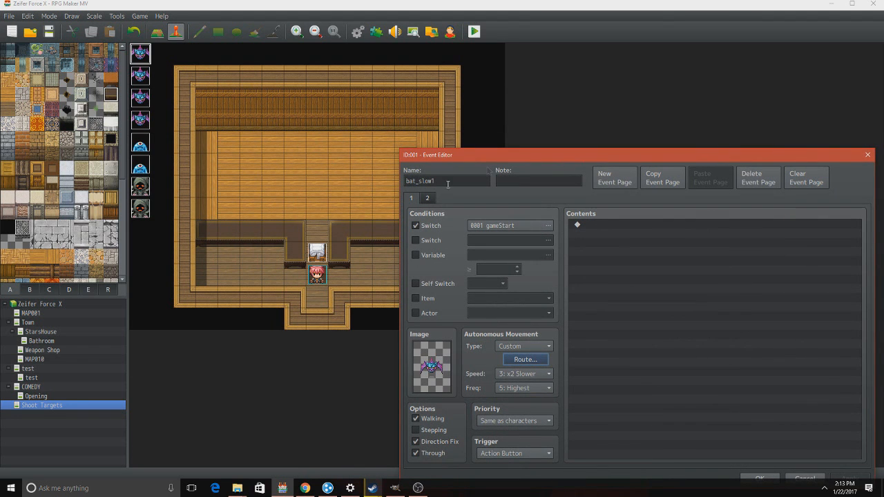
pyautogui.moveTo(354, 147)
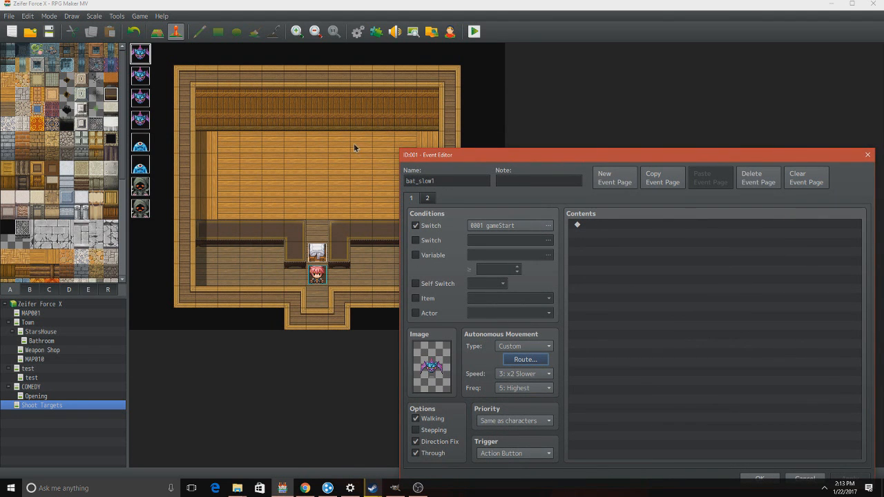
pyautogui.moveTo(244, 196)
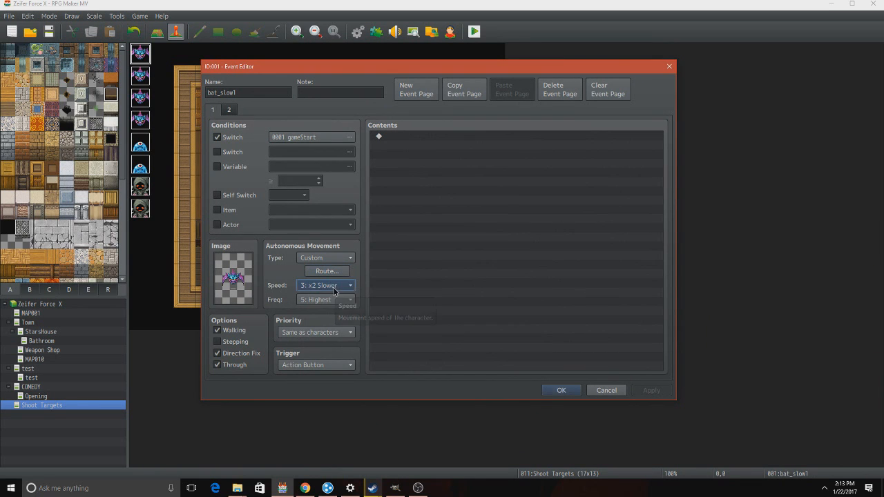
pyautogui.click(349, 286)
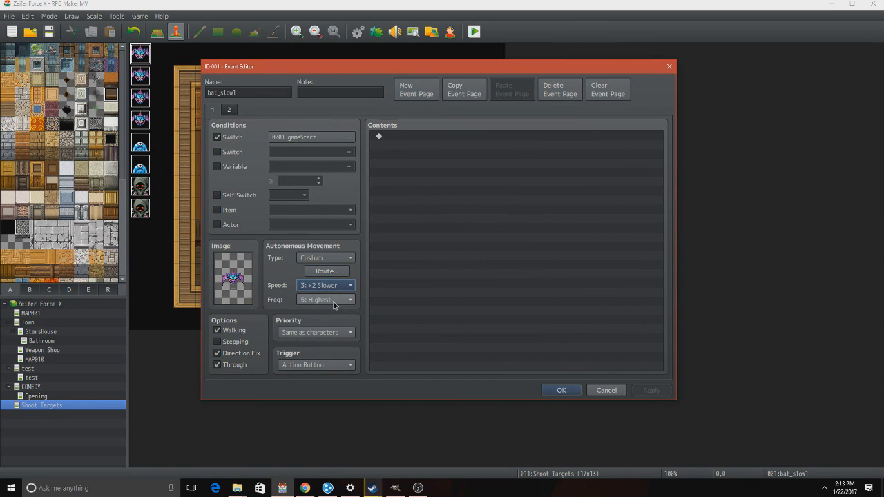
pyautogui.click(325, 299)
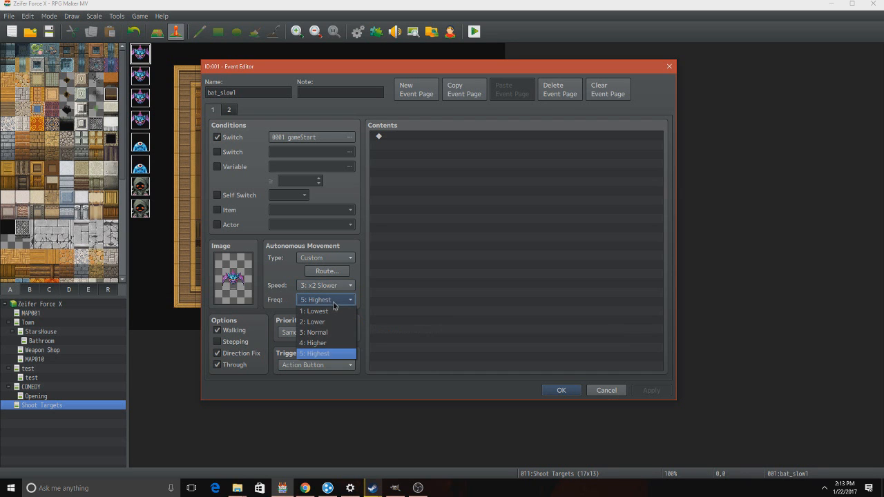
pyautogui.click(315, 353)
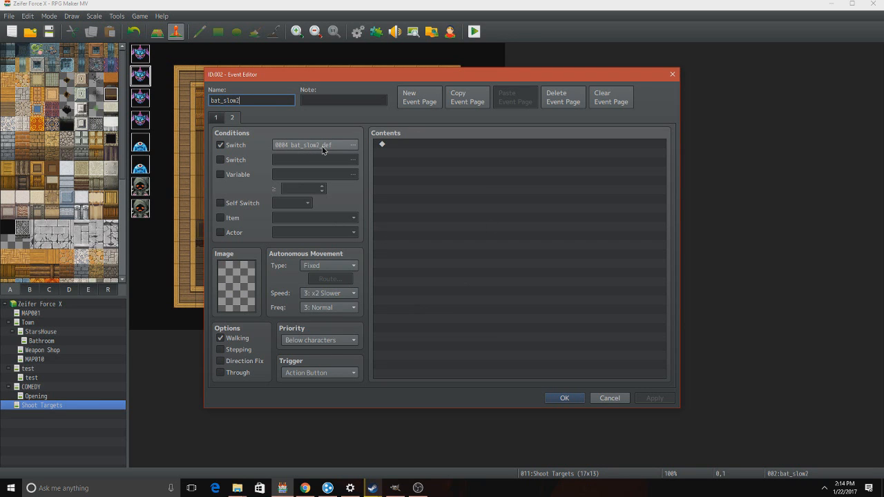
pyautogui.moveTo(315, 153)
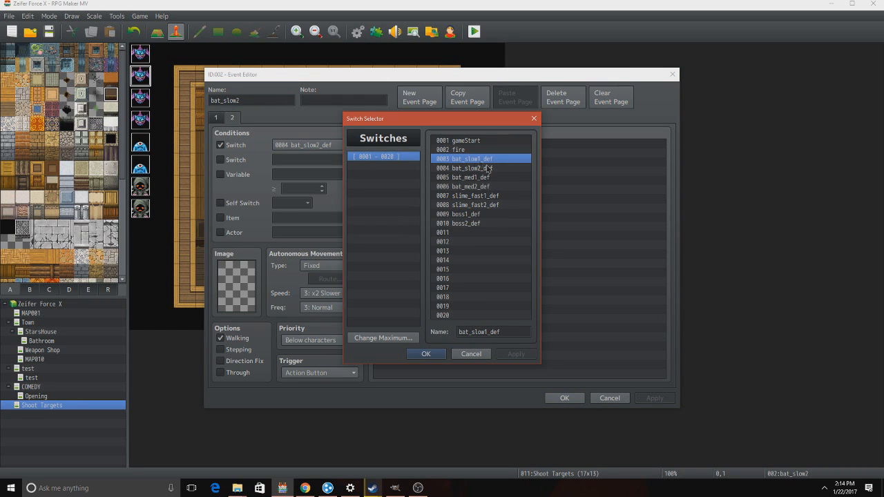
# Close the switch list and move between the event's pages.
pyautogui.click(477, 177)
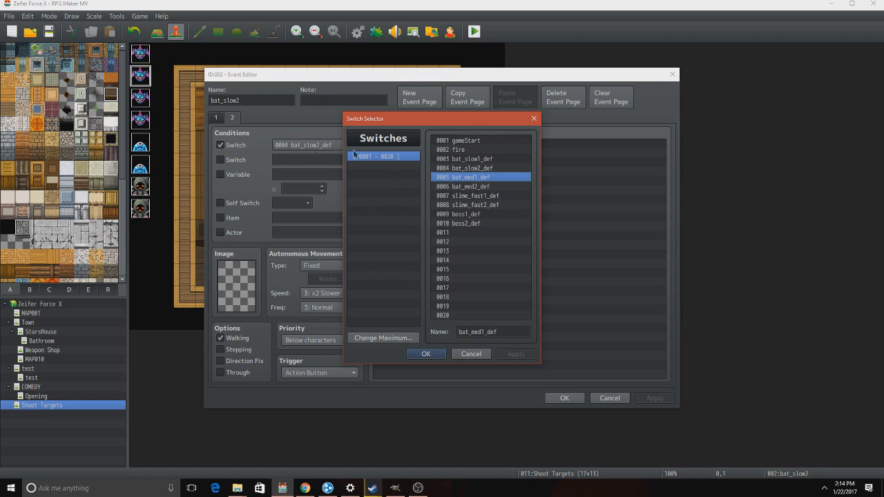
pyautogui.click(471, 354)
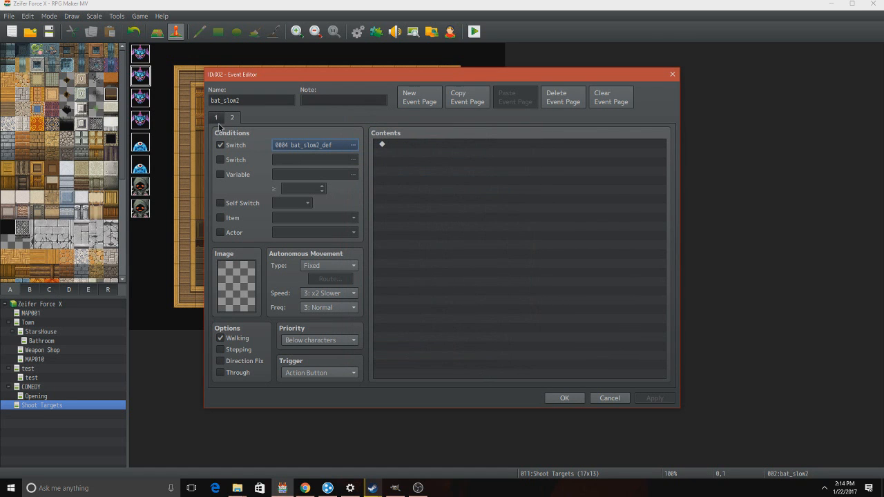
pyautogui.moveTo(260, 150)
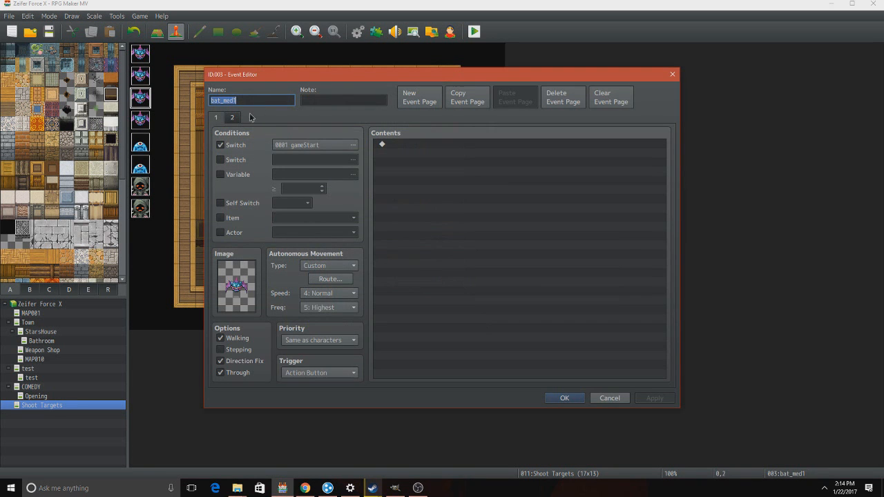
pyautogui.click(232, 118)
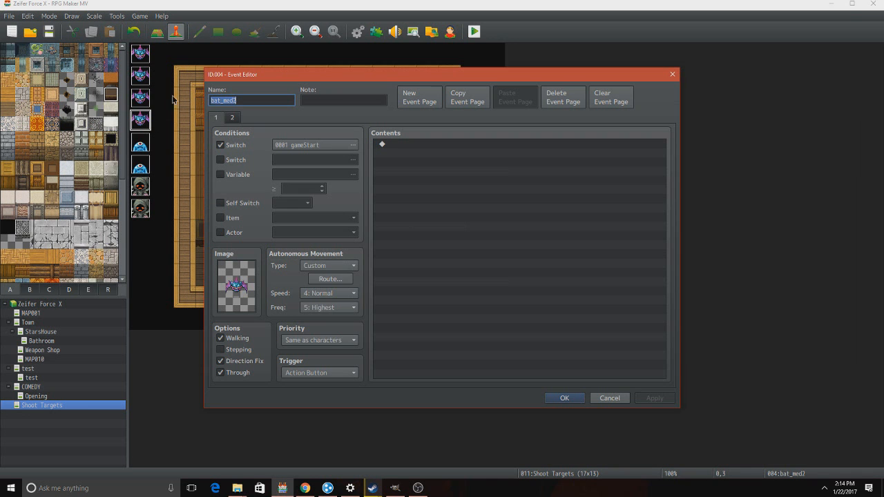
pyautogui.click(233, 118)
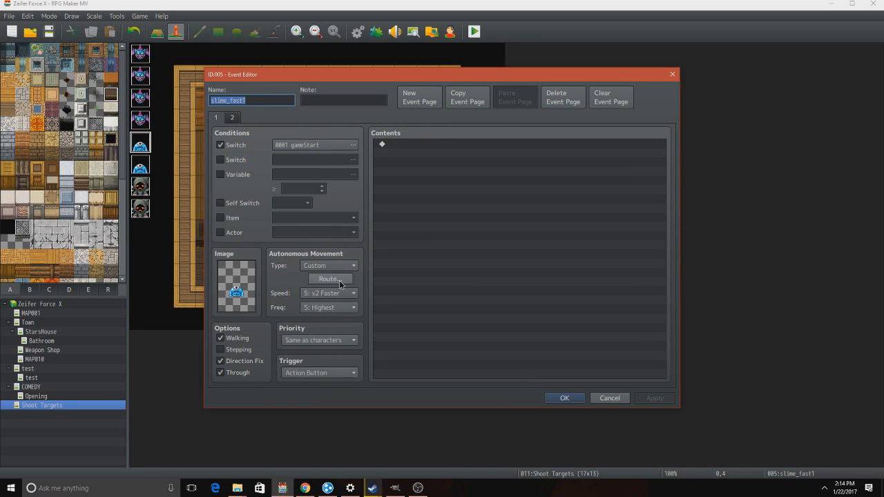
pyautogui.moveTo(325, 300)
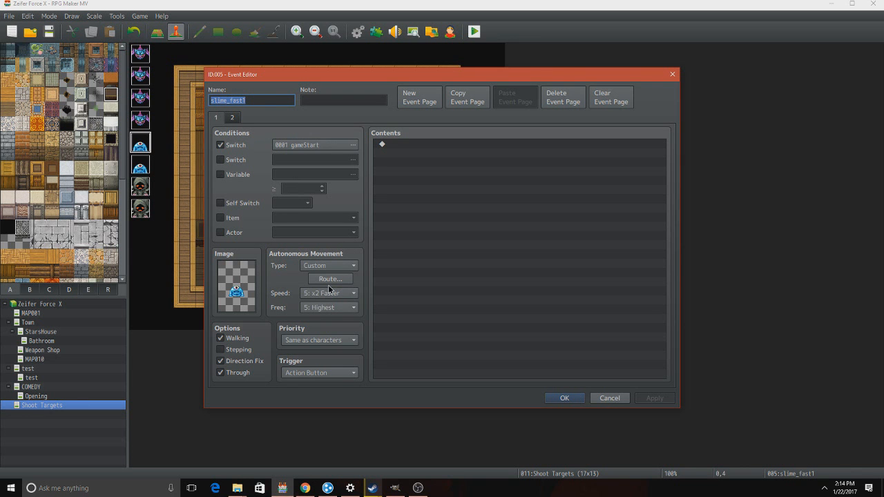
# Check slime_fast1's custom movement route and its slime_fast1_def switch condition.
pyautogui.click(329, 279)
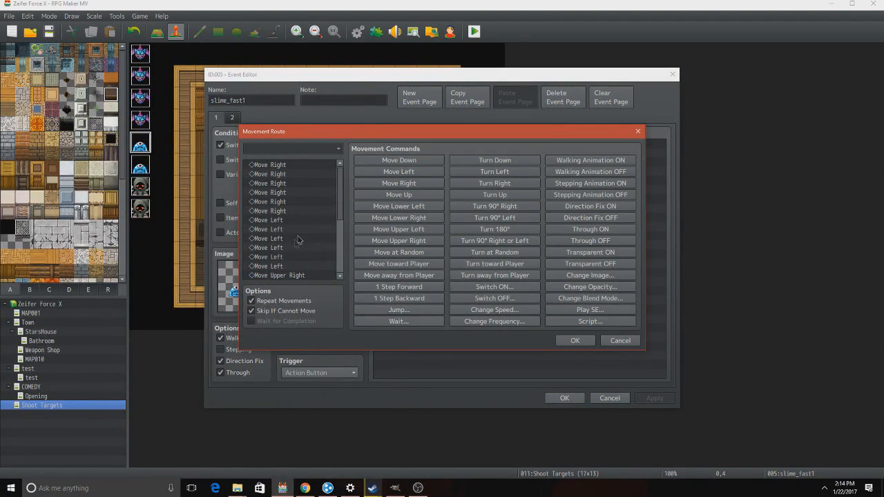
pyautogui.scroll(-3)
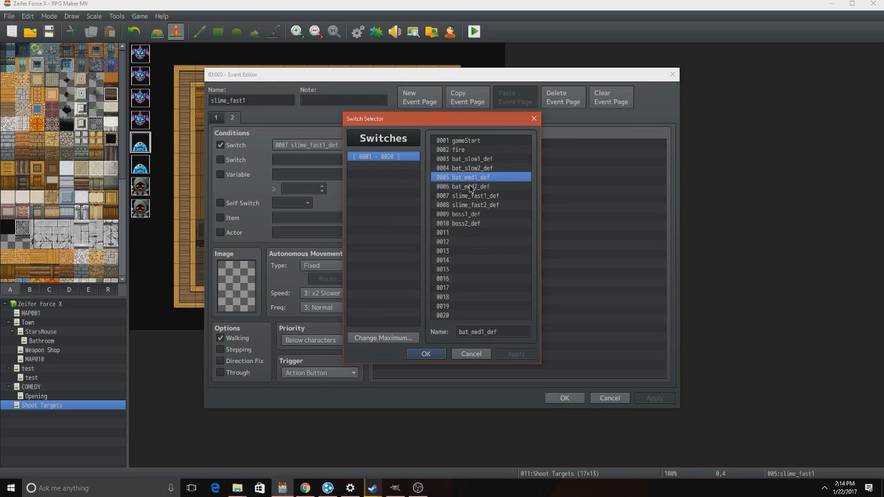
pyautogui.click(470, 195)
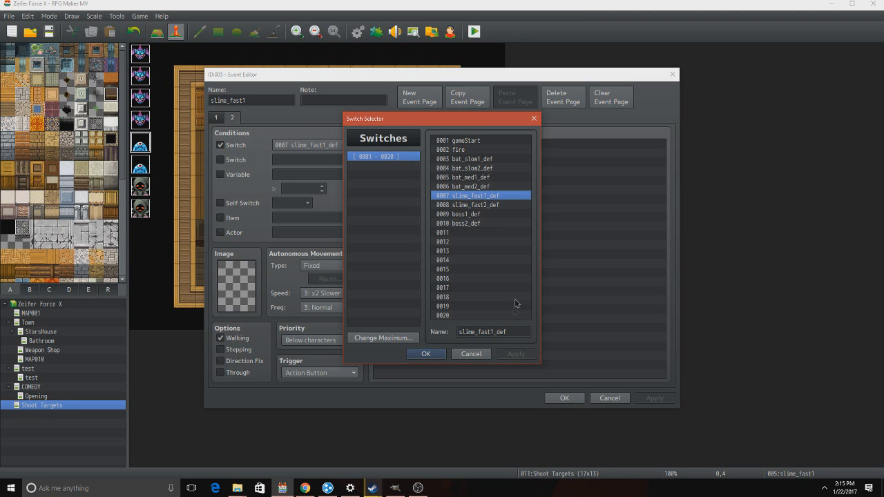
pyautogui.click(426, 354)
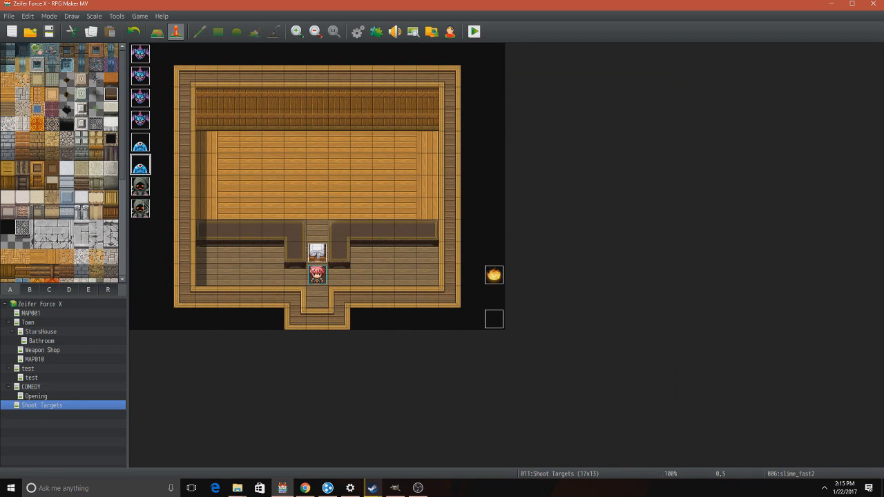
# Open EV009, keep its cannon image, and review the Start Minigame? Yes/No choice.
pyautogui.doubleClick(317, 273)
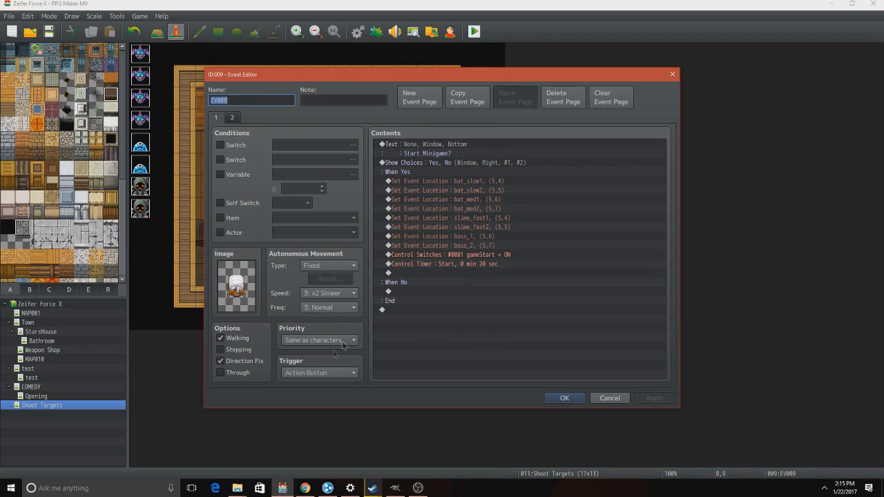
pyautogui.click(237, 285)
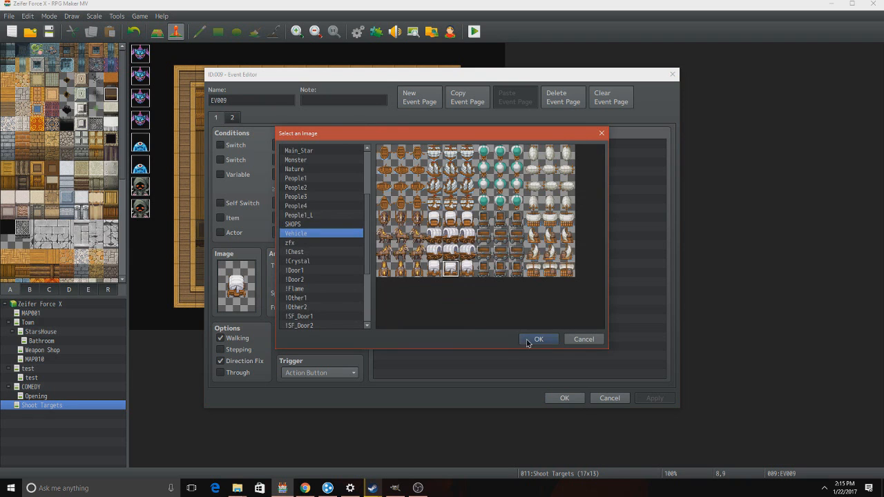
pyautogui.click(539, 339)
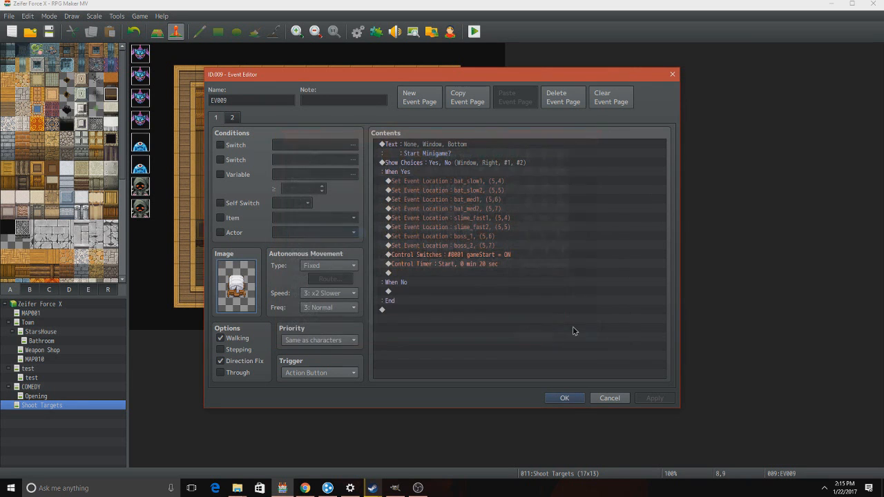
pyautogui.click(423, 144)
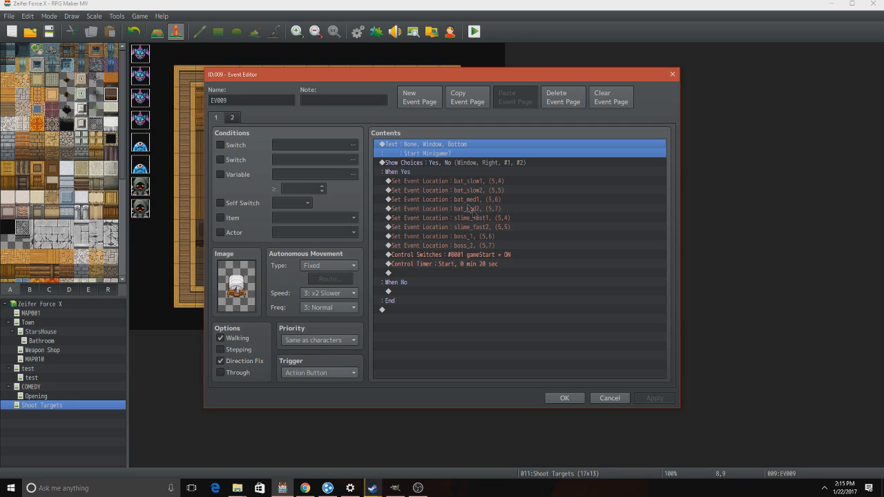
pyautogui.click(429, 162)
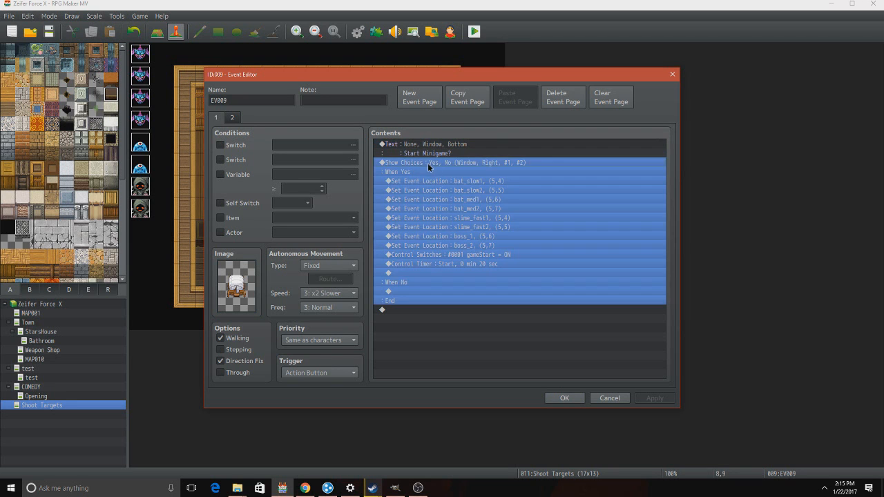
# Inspect where page one places the bat_slow1, bat_med1 and bat_med2 targets.
pyautogui.click(449, 200)
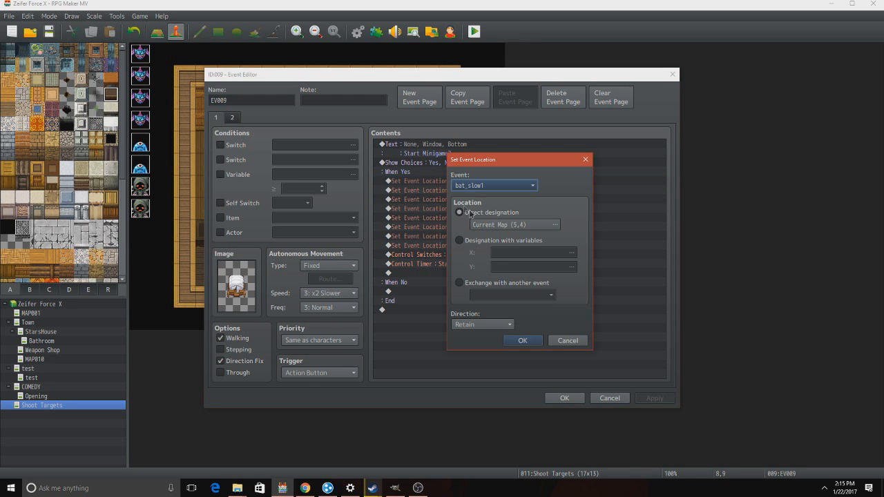
pyautogui.click(571, 225)
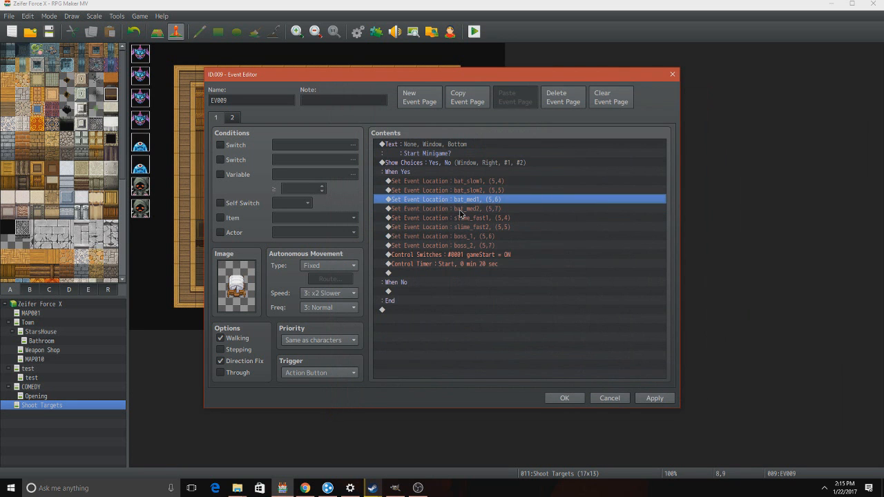
pyautogui.doubleClick(460, 199)
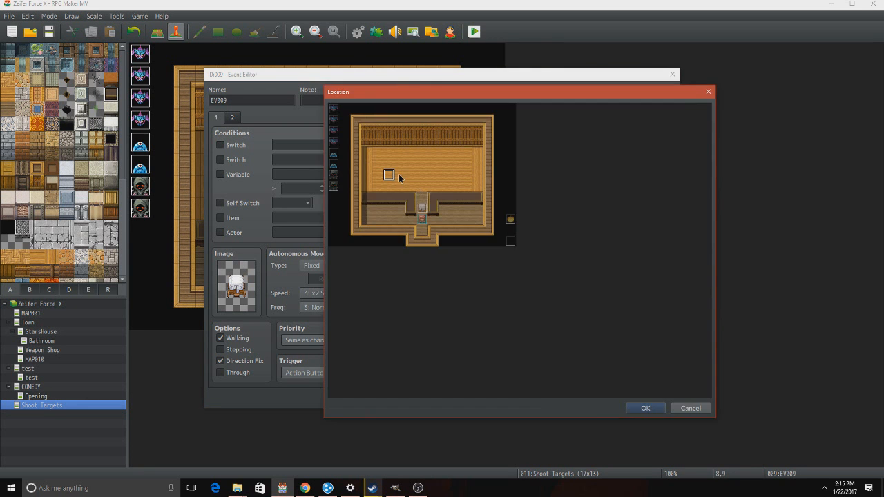
pyautogui.click(645, 408)
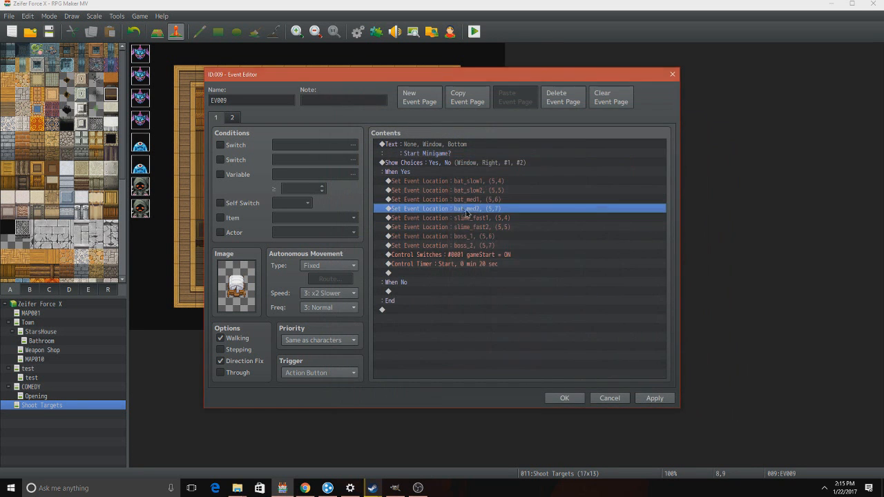
pyautogui.doubleClick(447, 209)
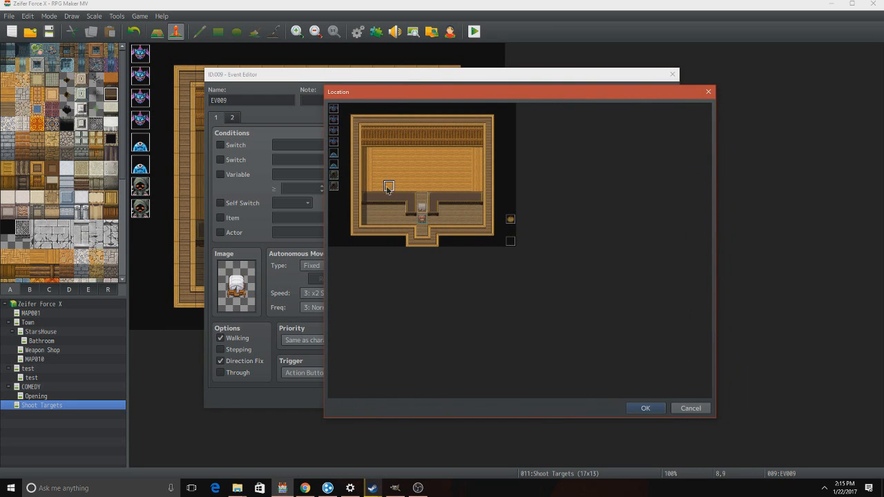
pyautogui.click(645, 408)
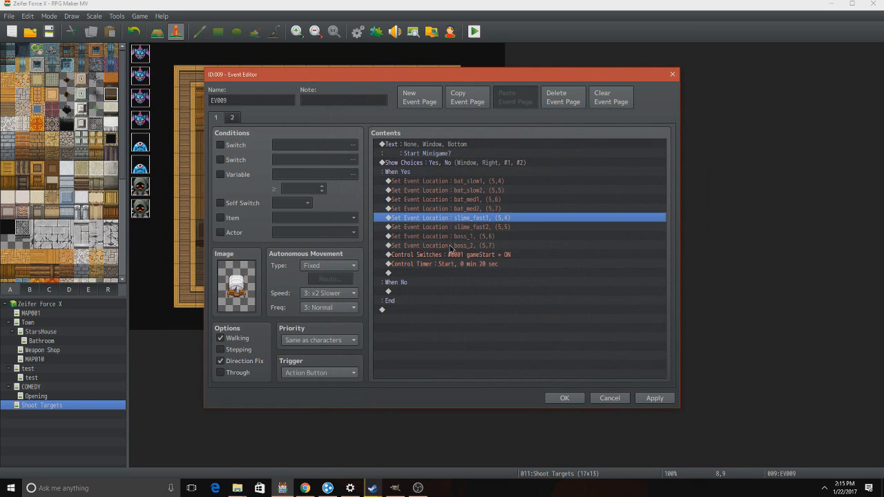
# Review the gameStart switch-on and 20-second timer commands, then view page two.
pyautogui.moveTo(449, 217); pyautogui.dragTo(449, 246)
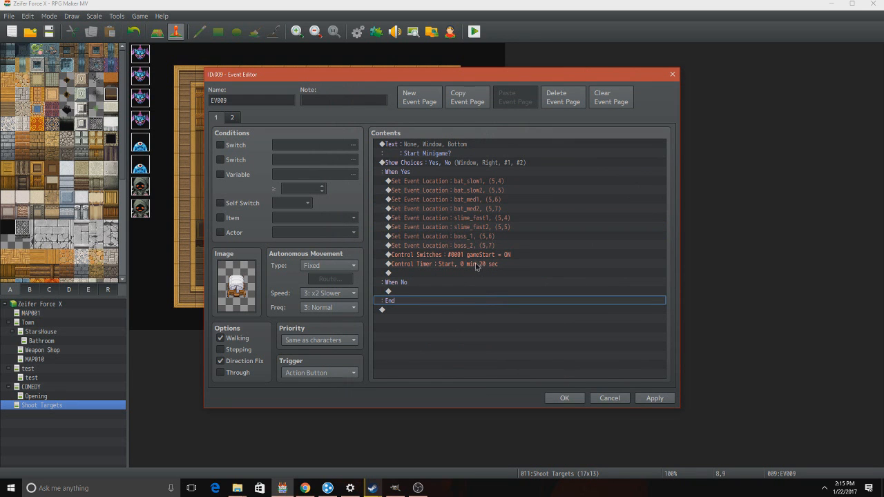
pyautogui.click(449, 254)
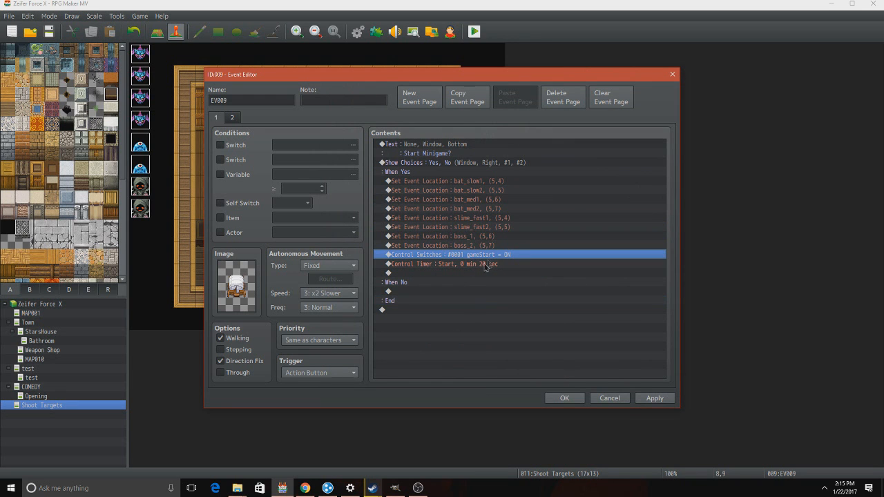
pyautogui.moveTo(481, 266)
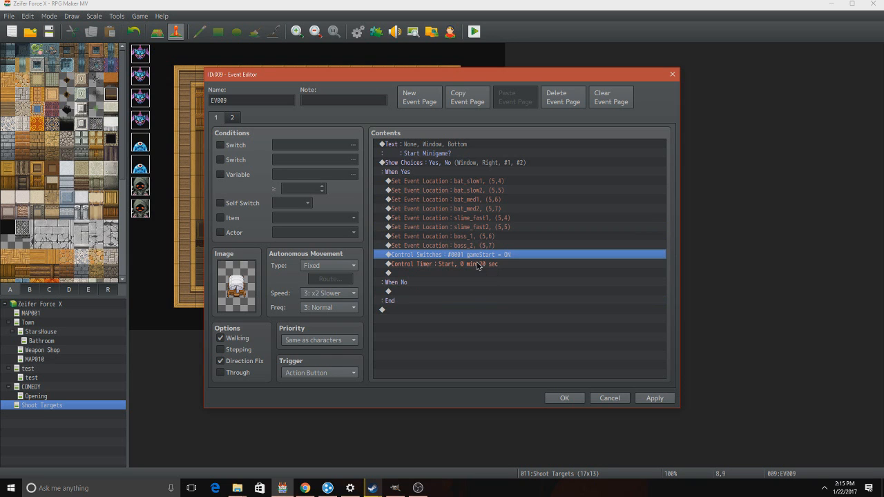
pyautogui.click(476, 263)
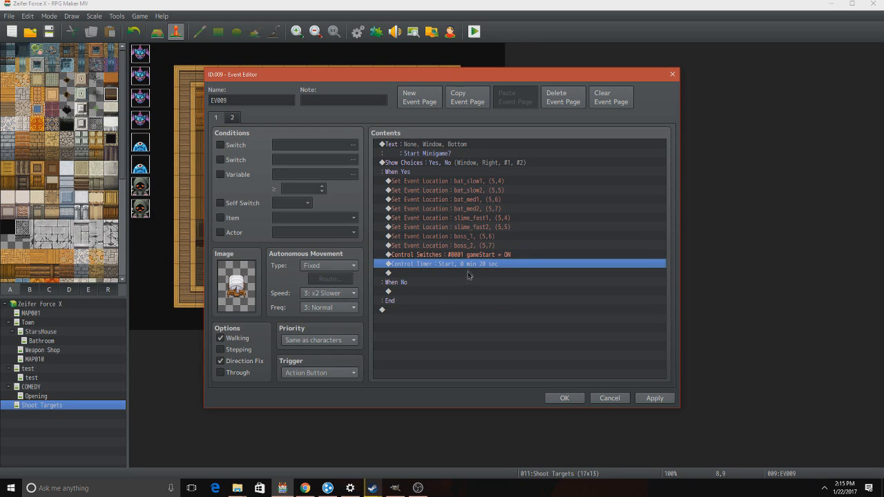
pyautogui.moveTo(464, 268)
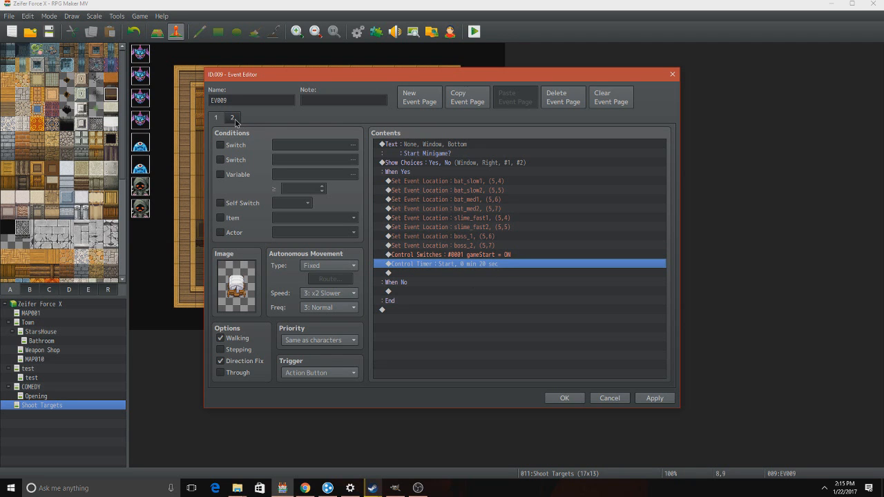
pyautogui.click(215, 118)
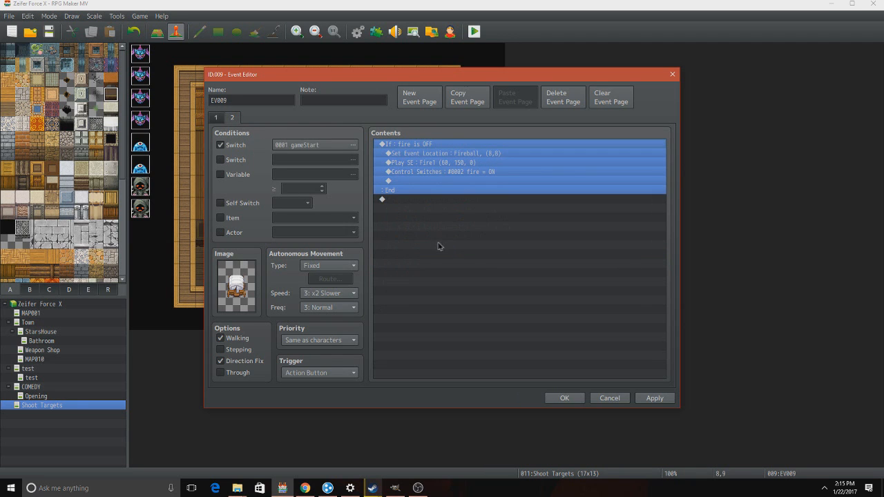
pyautogui.moveTo(250, 242)
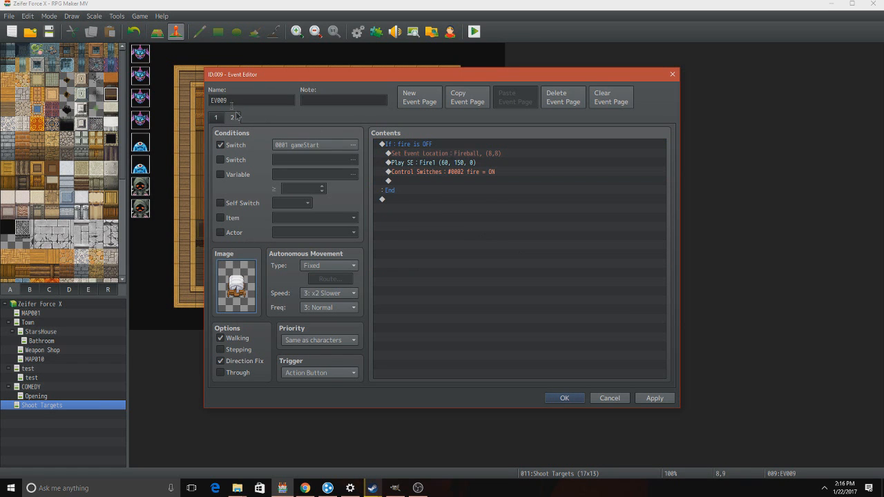
pyautogui.click(233, 117)
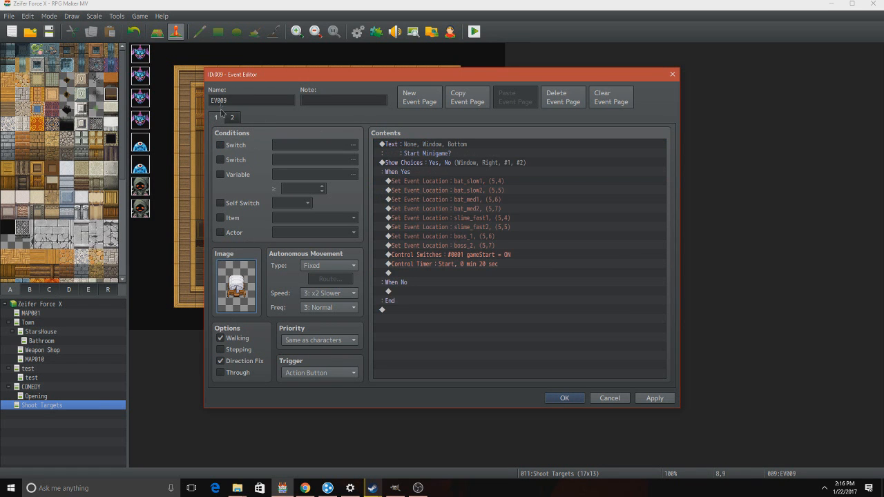
pyautogui.click(216, 118)
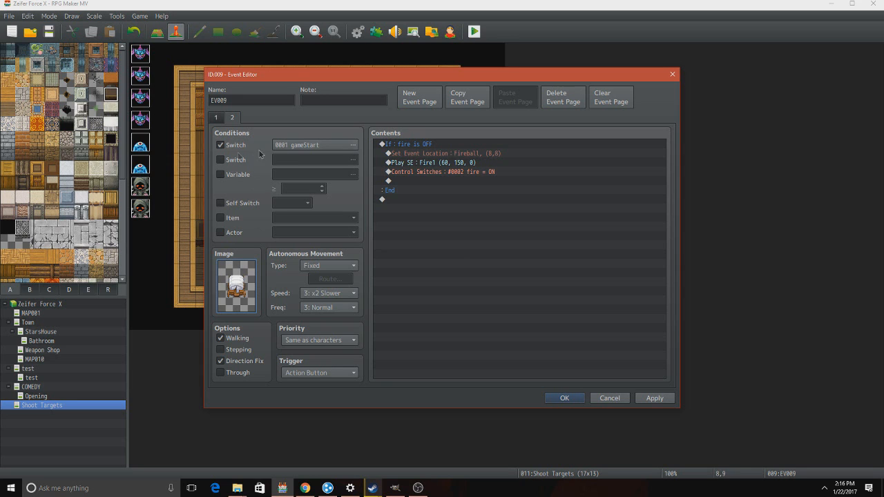
pyautogui.moveTo(421, 189)
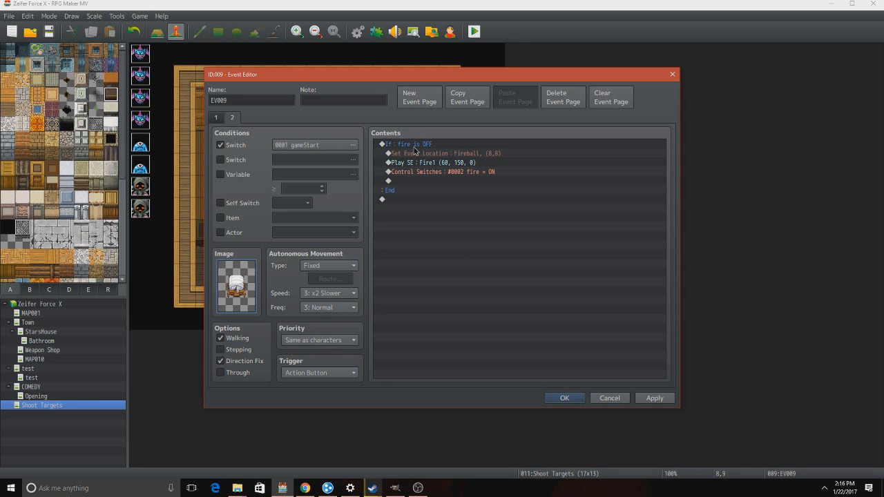
# Review the fire-is-OFF condition and the fireball's start position on the map.
pyautogui.doubleClick(408, 144)
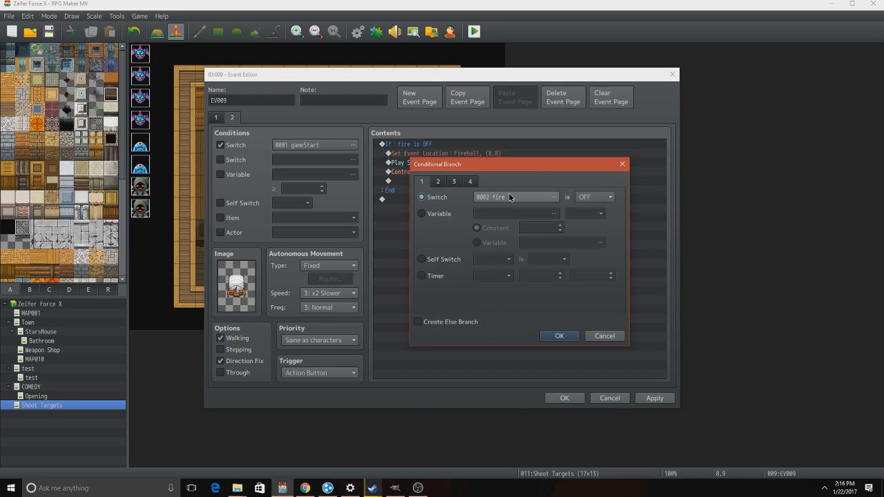
pyautogui.click(558, 335)
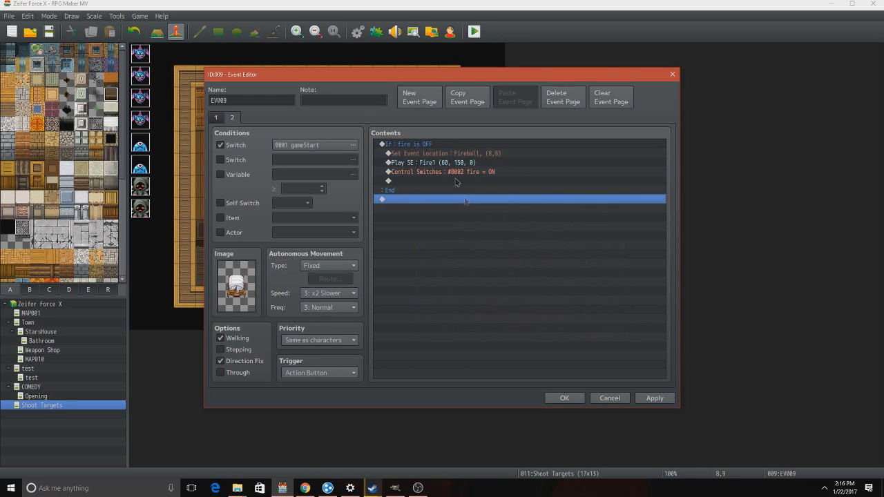
pyautogui.doubleClick(443, 154)
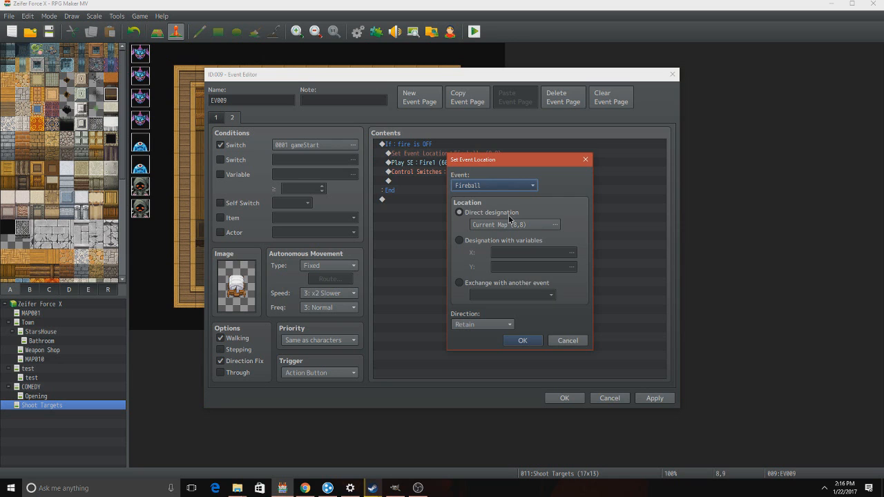
pyautogui.click(554, 225)
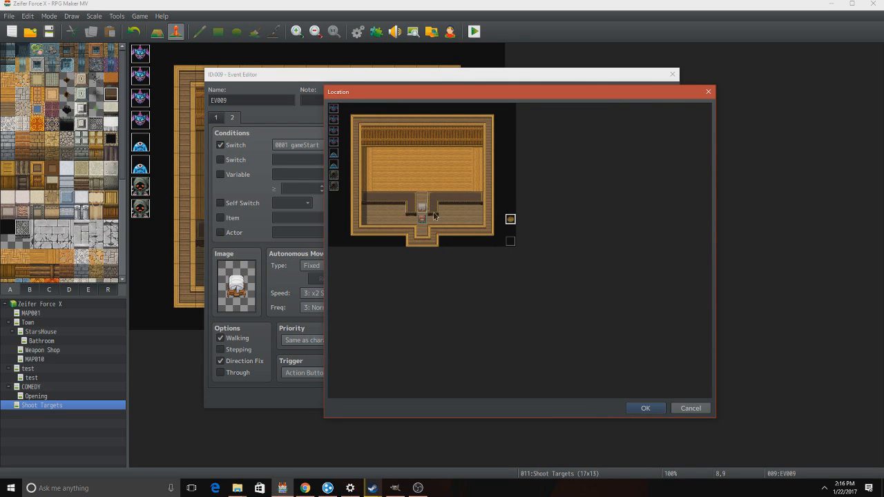
pyautogui.click(422, 196)
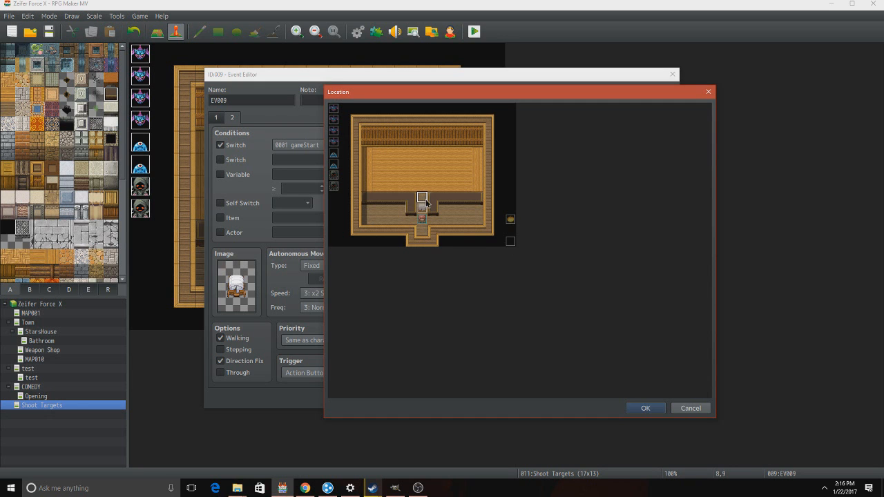
pyautogui.click(646, 409)
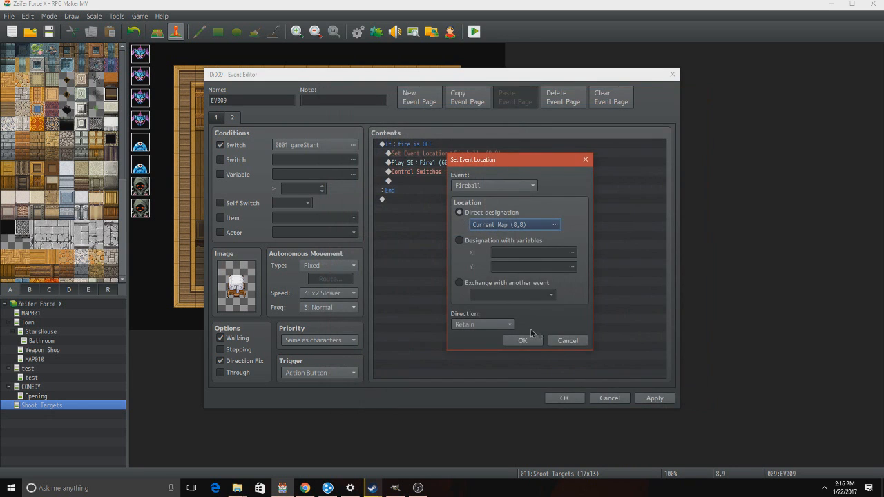
pyautogui.click(523, 341)
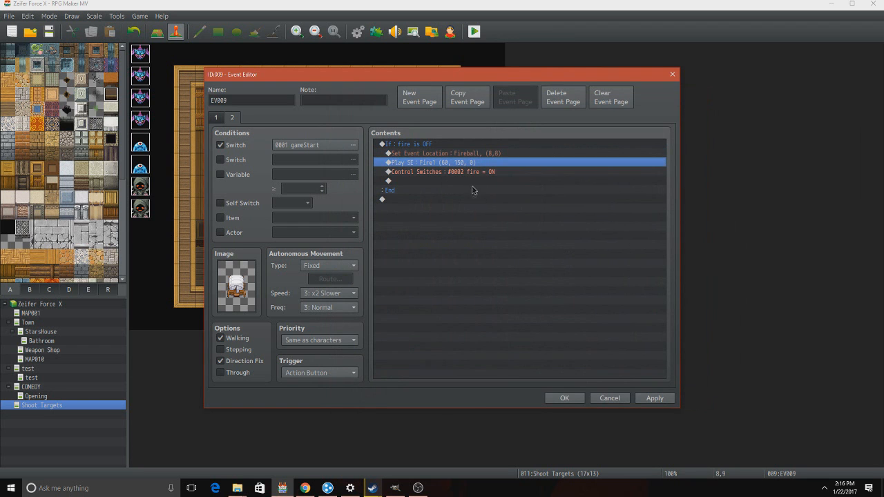
# Inspect the Fire1 sound effect and the command turning the fire switch ON.
pyautogui.doubleClick(432, 162)
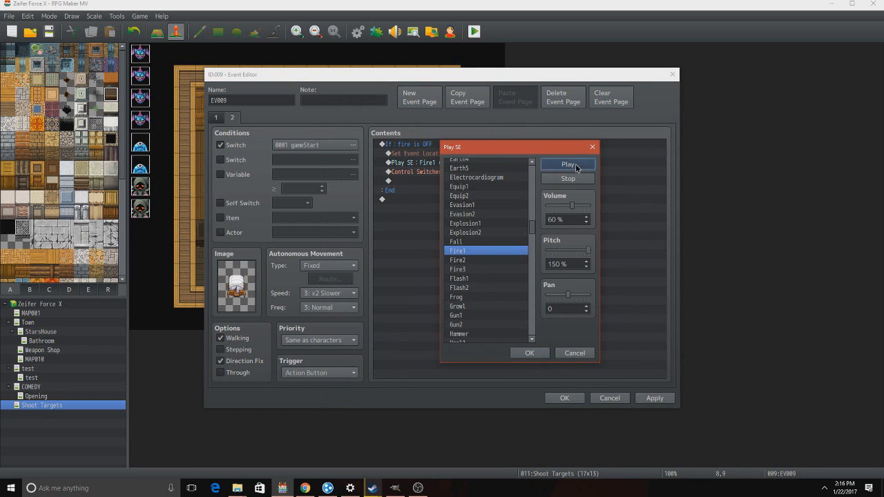
pyautogui.click(530, 353)
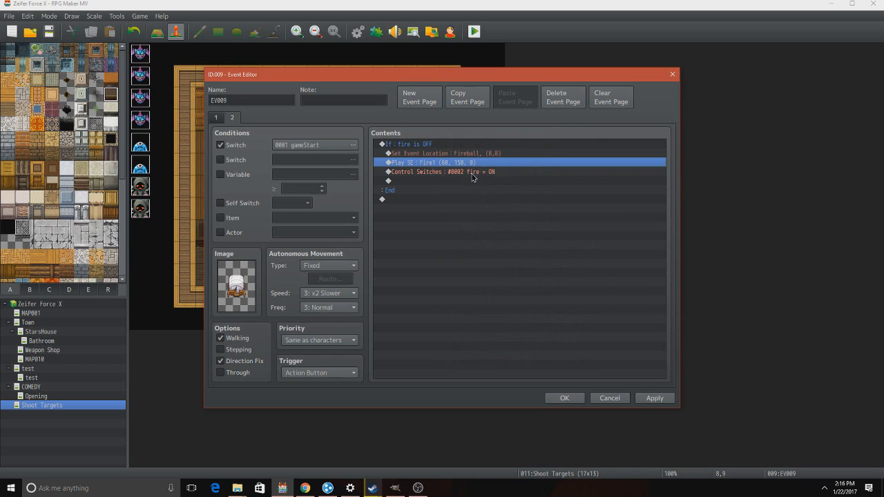
pyautogui.click(443, 172)
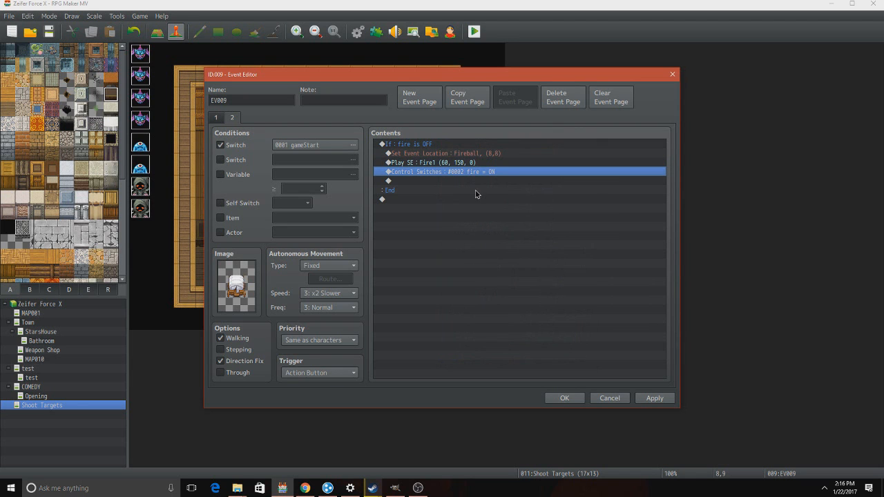
pyautogui.doubleClick(442, 171)
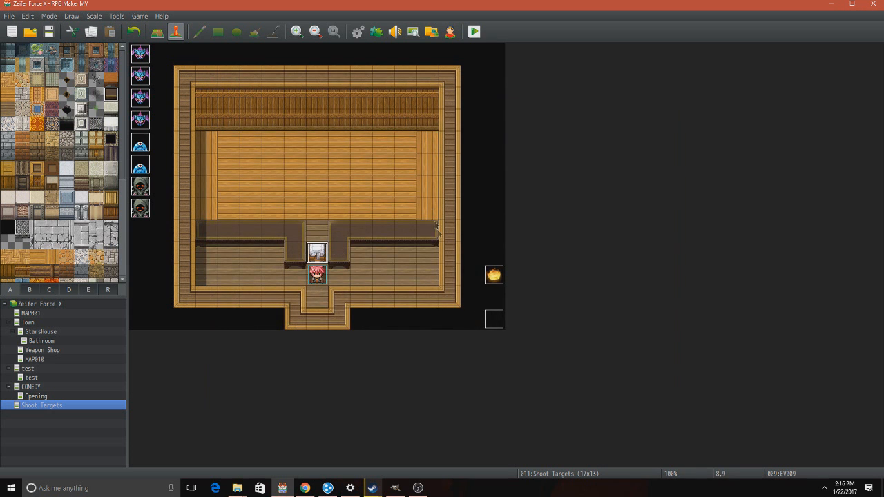
# Open fireball event EV010, view its move-up route, and keep x4 Faster speed.
pyautogui.doubleClick(316, 251)
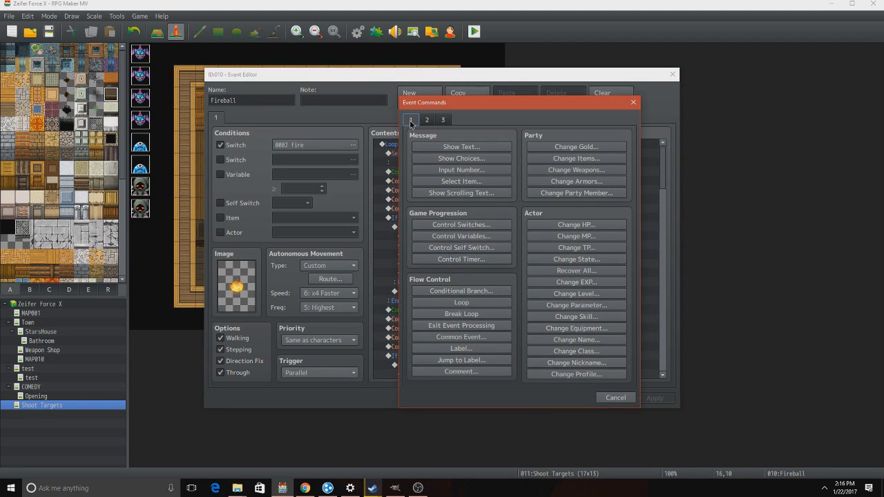
pyautogui.moveTo(462, 303)
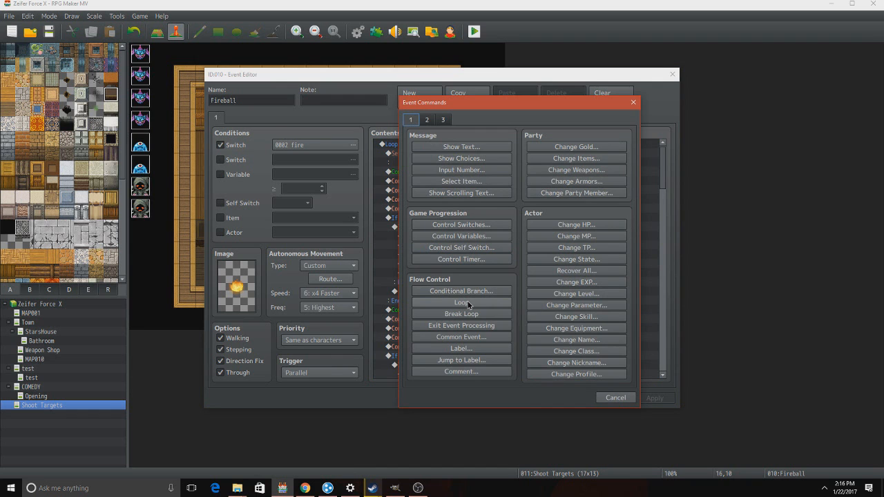
pyautogui.moveTo(461, 301)
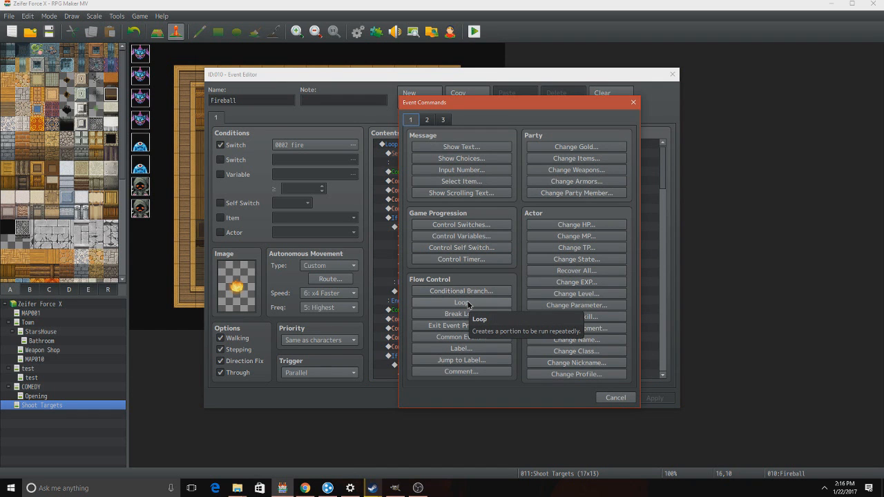
pyautogui.click(460, 303)
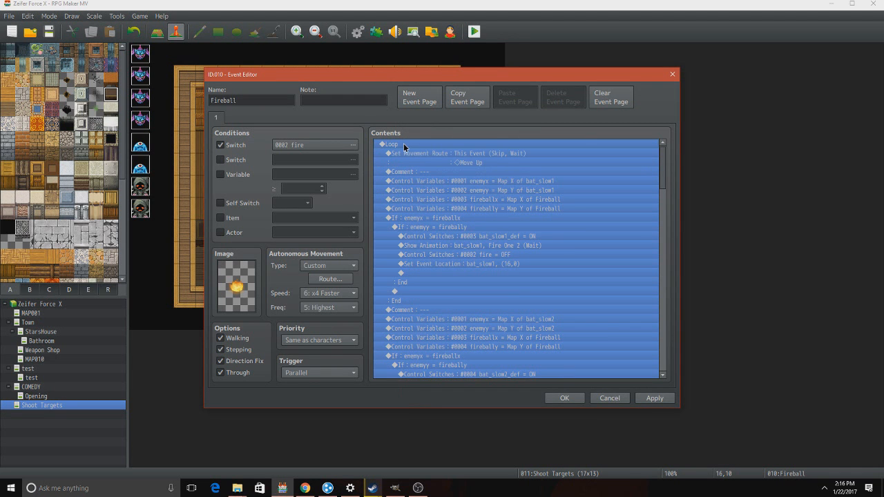
pyautogui.click(456, 153)
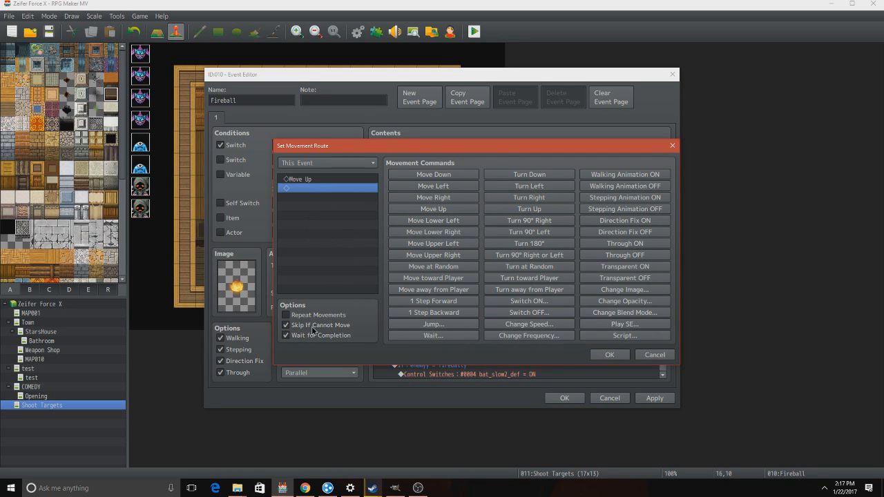
pyautogui.click(609, 354)
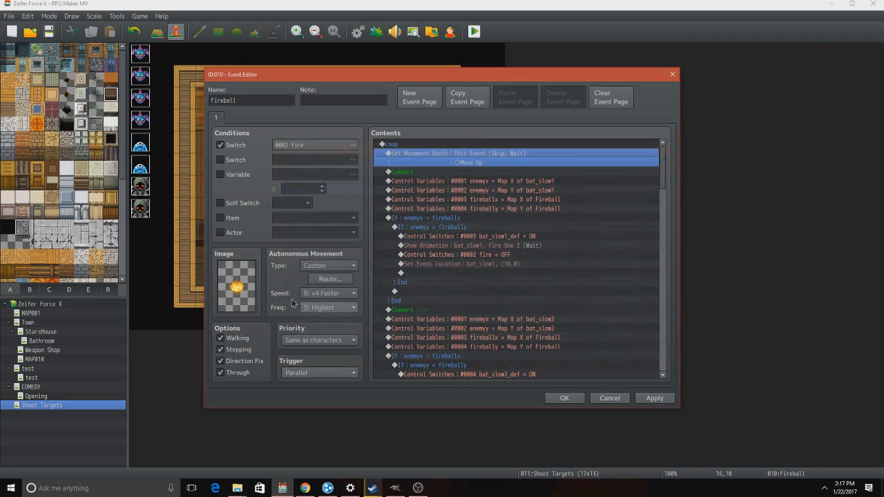
pyautogui.click(329, 293)
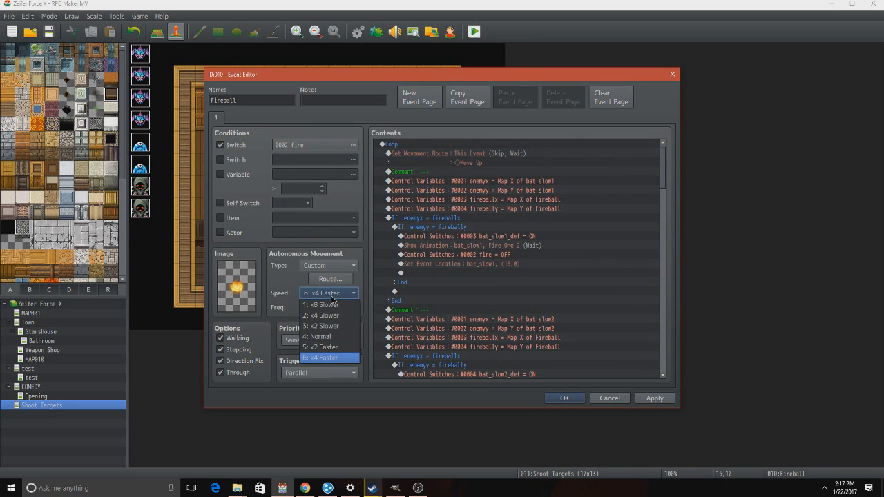
pyautogui.click(321, 357)
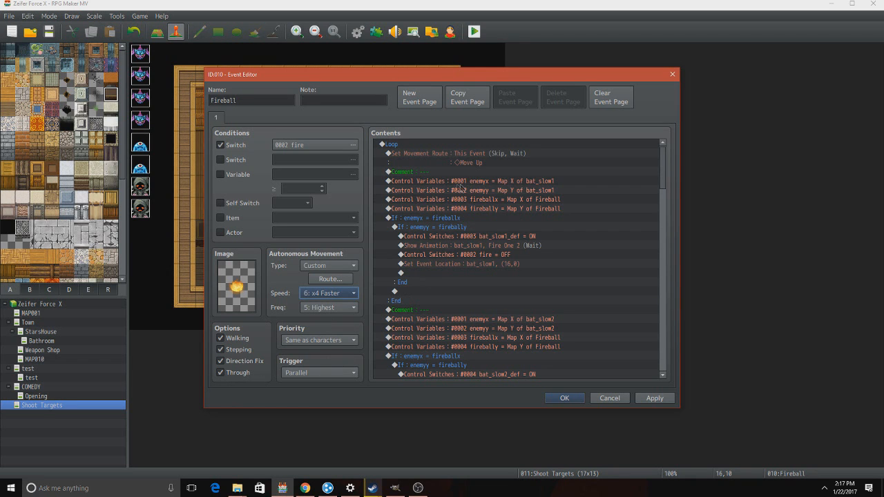
pyautogui.click(408, 171)
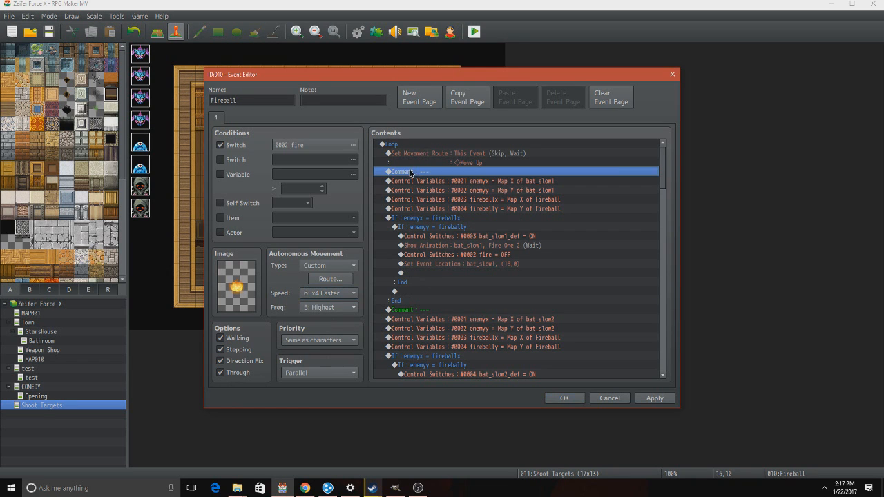
pyautogui.moveTo(432, 188)
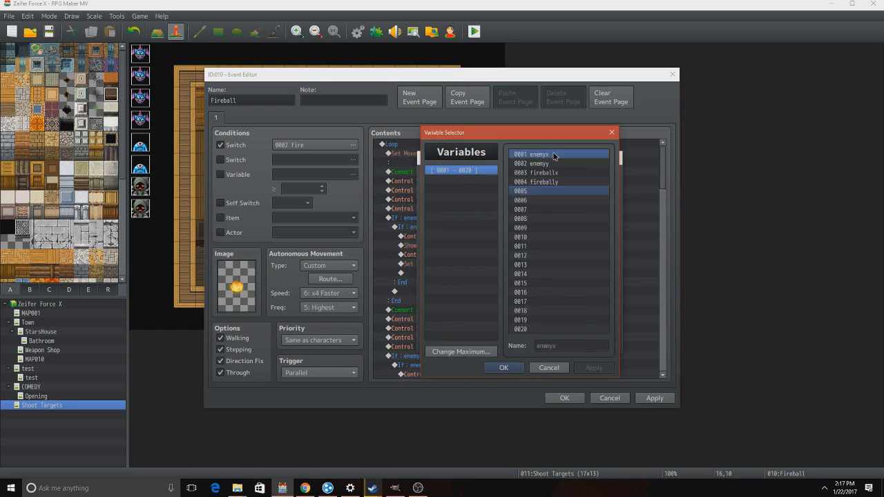
pyautogui.click(559, 172)
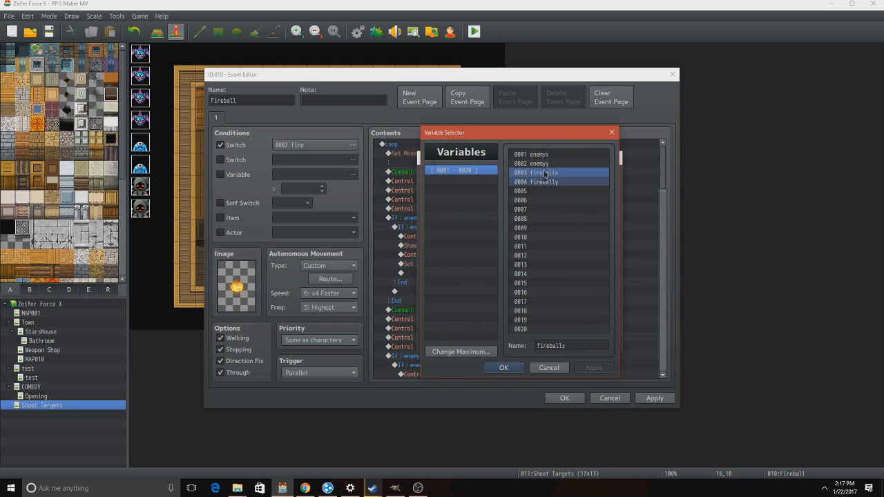
pyautogui.click(536, 163)
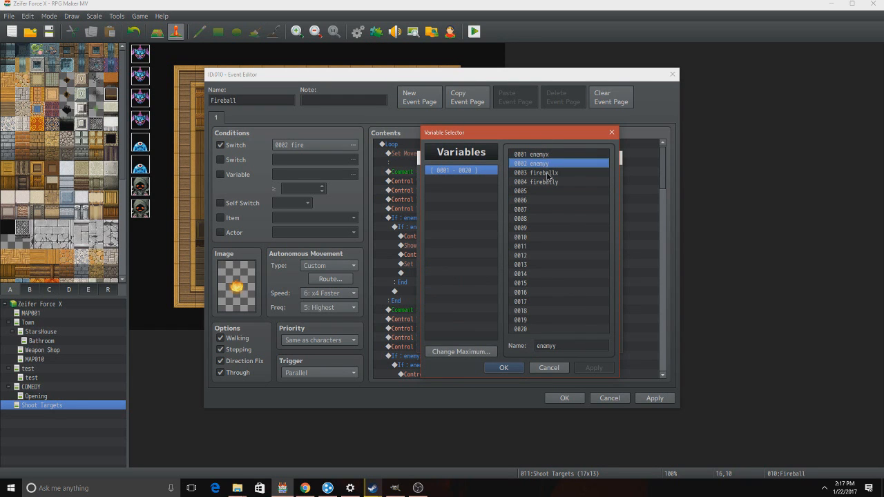
pyautogui.click(559, 181)
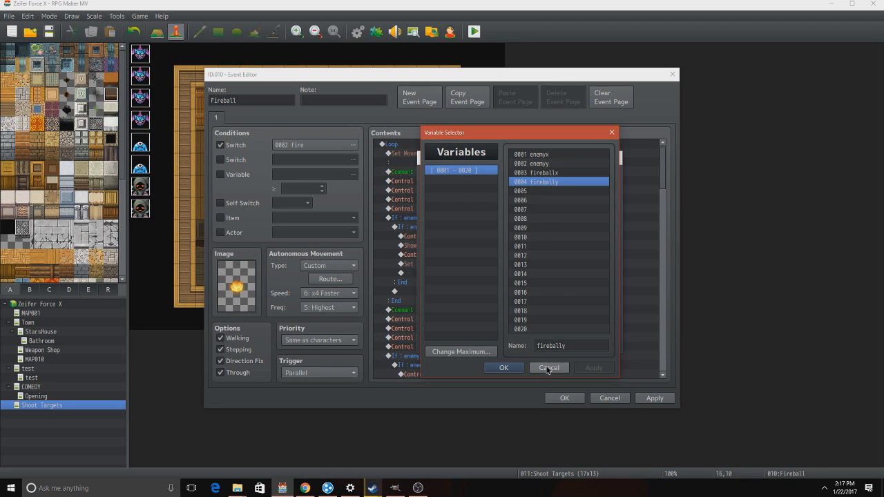
pyautogui.click(549, 367)
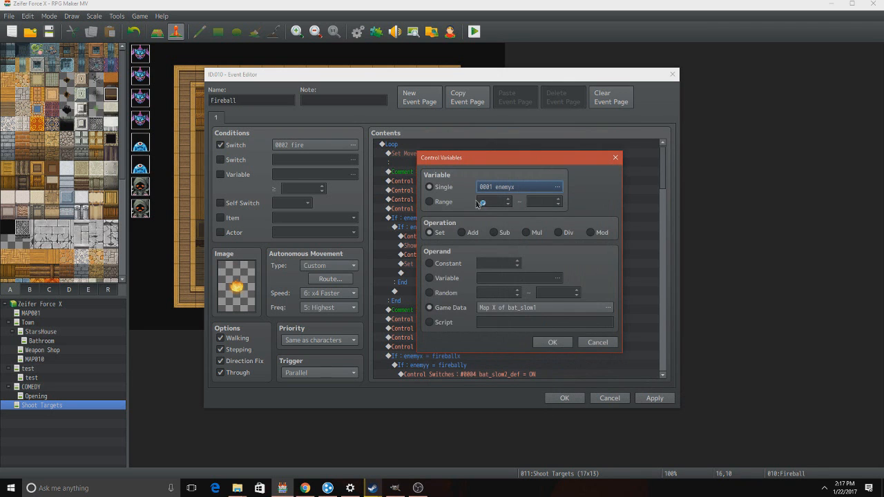
pyautogui.click(552, 342)
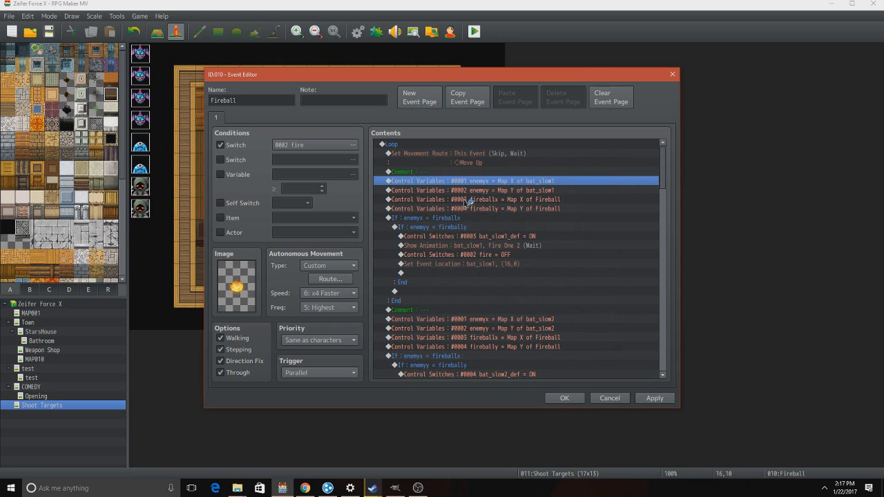
pyautogui.doubleClick(472, 181)
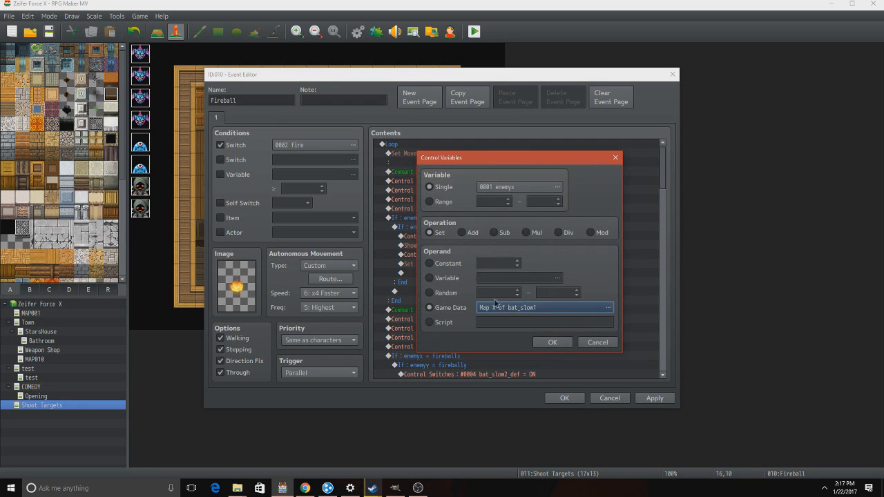
pyautogui.click(552, 342)
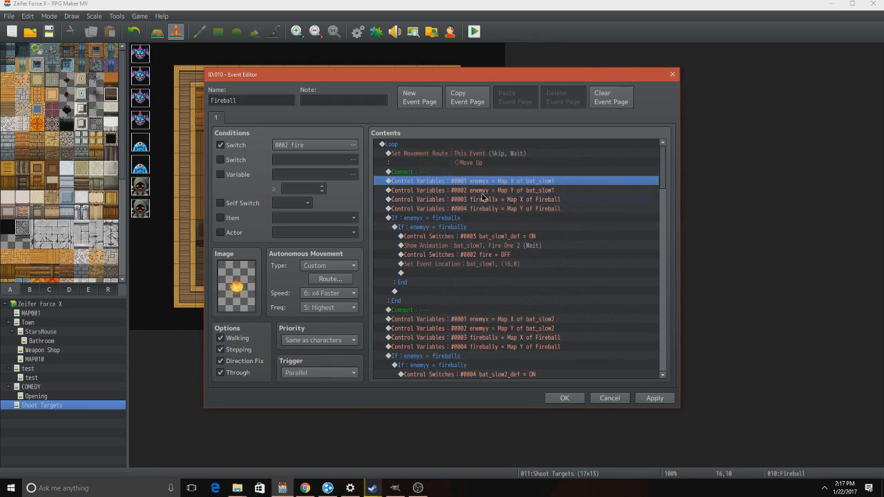
pyautogui.doubleClick(474, 190)
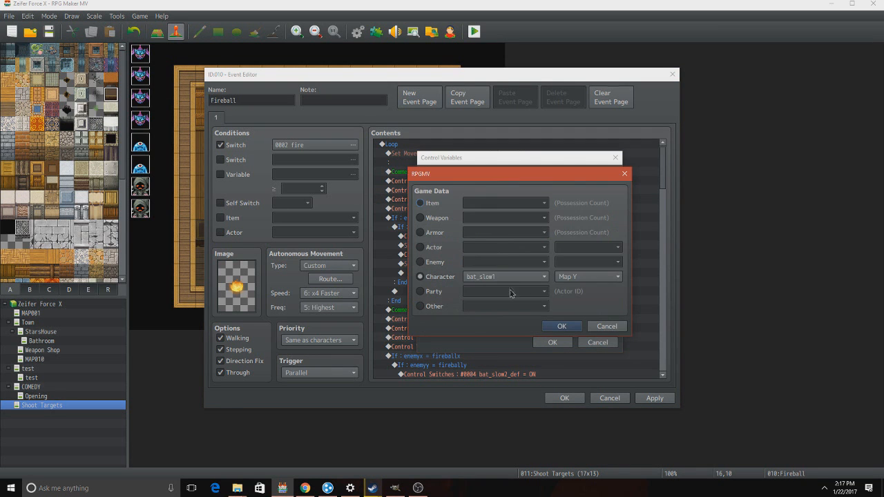
pyautogui.click(562, 327)
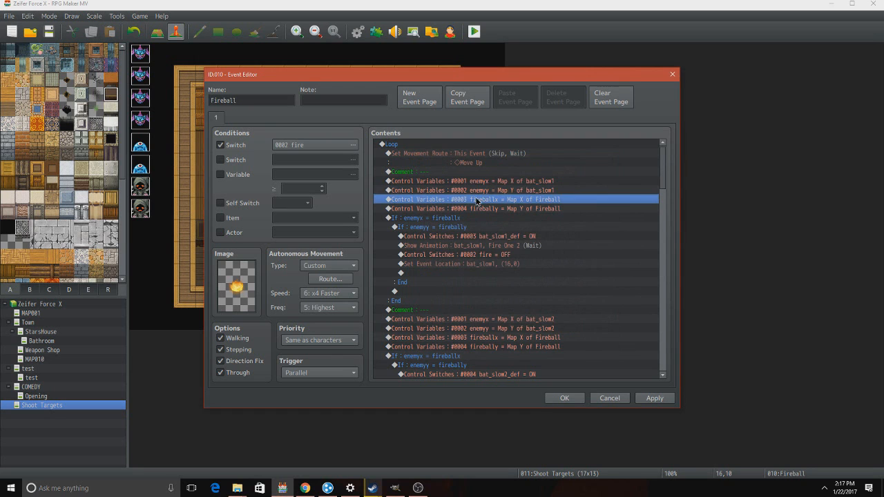
pyautogui.doubleClick(473, 199)
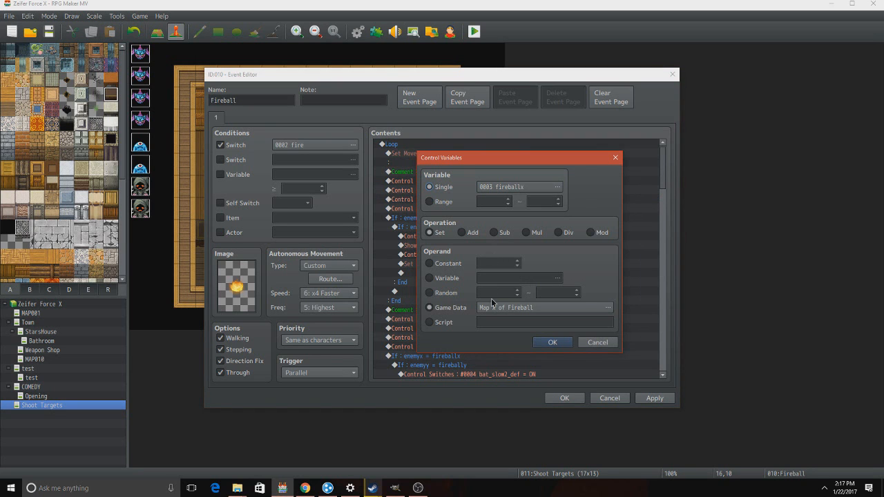
pyautogui.click(544, 307)
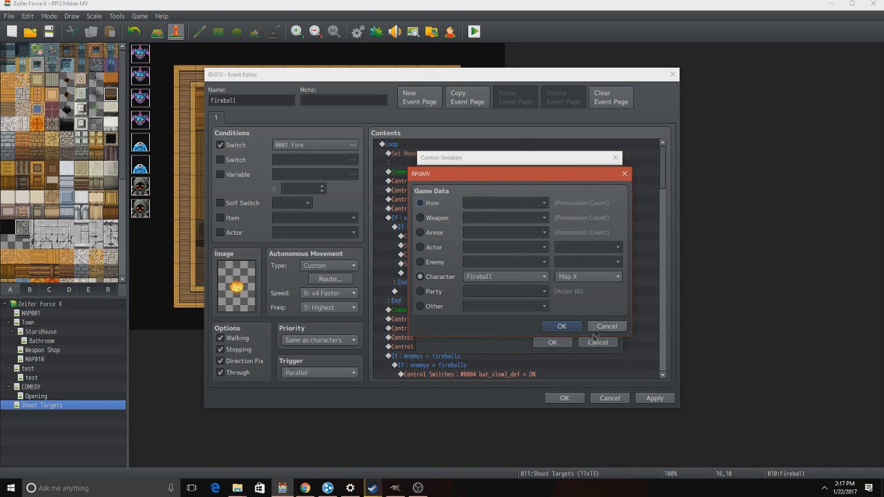
pyautogui.click(562, 327)
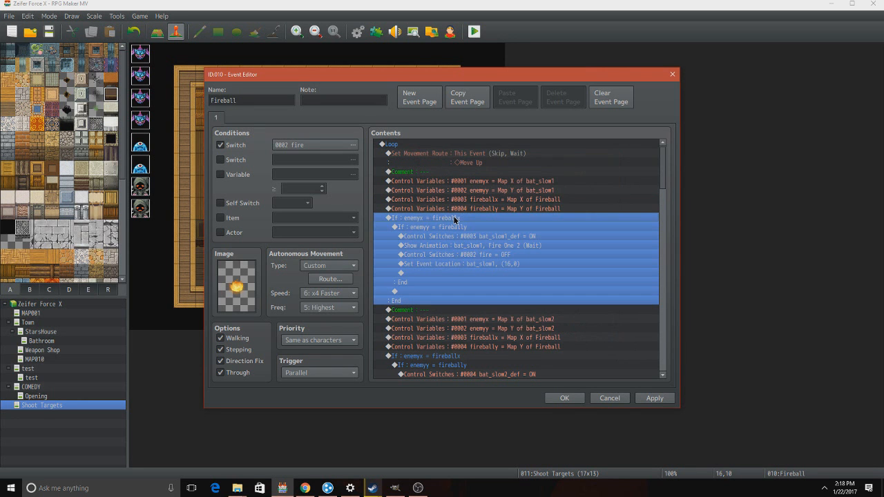
pyautogui.doubleClick(428, 217)
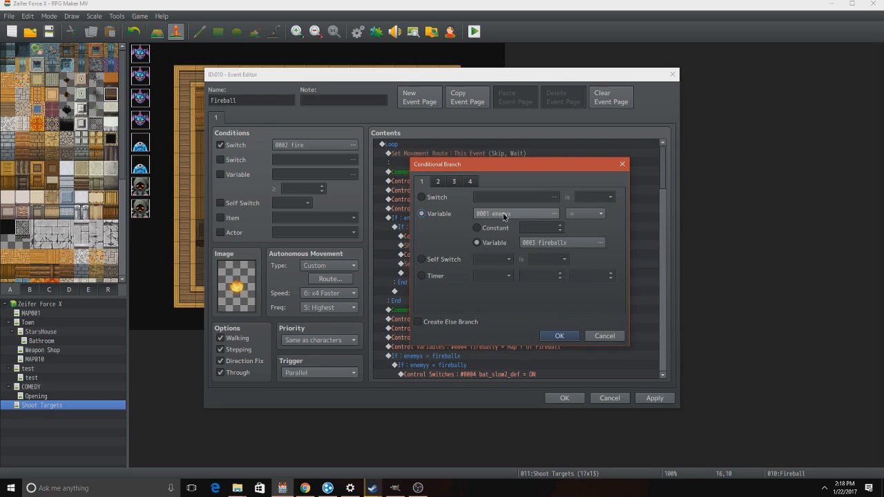
pyautogui.click(477, 242)
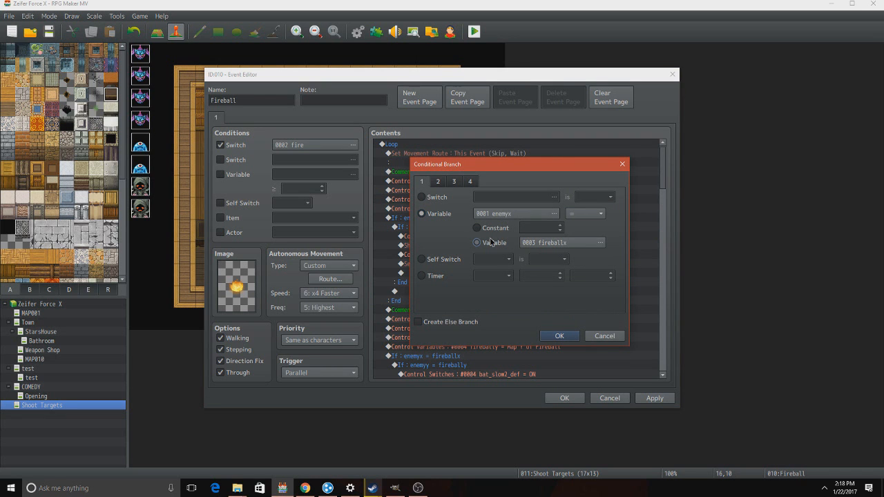
pyautogui.click(560, 336)
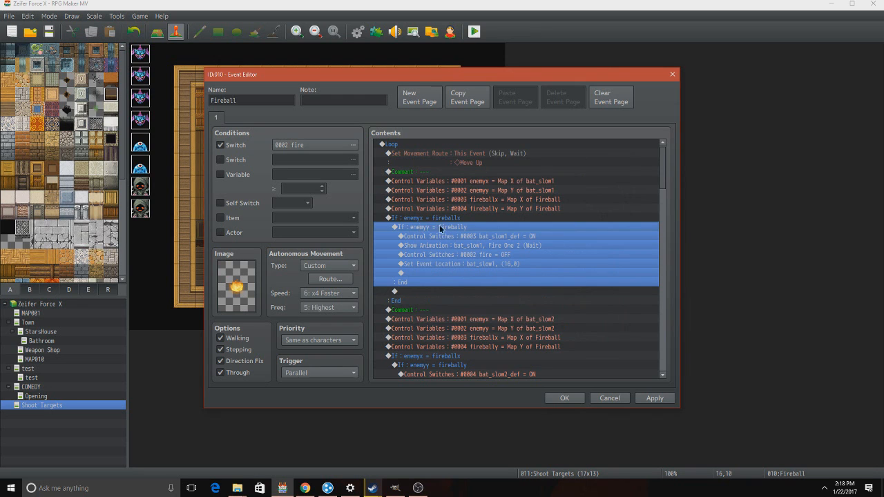
pyautogui.doubleClick(426, 228)
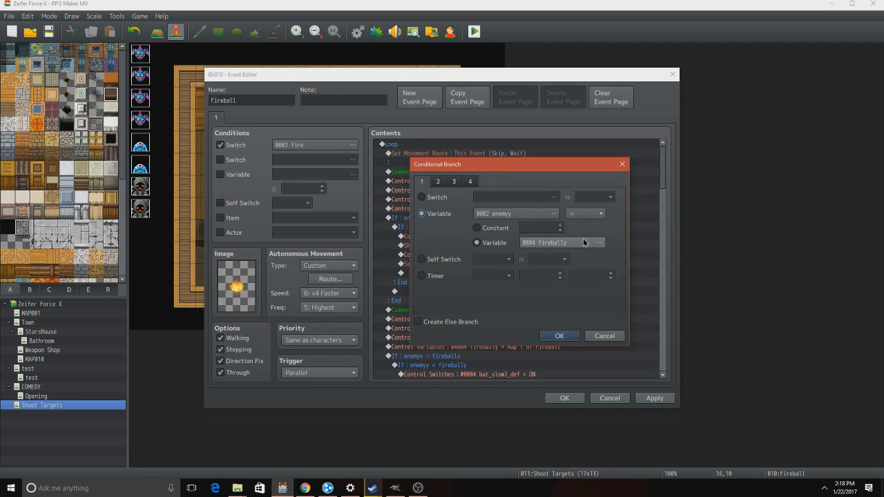
pyautogui.click(559, 336)
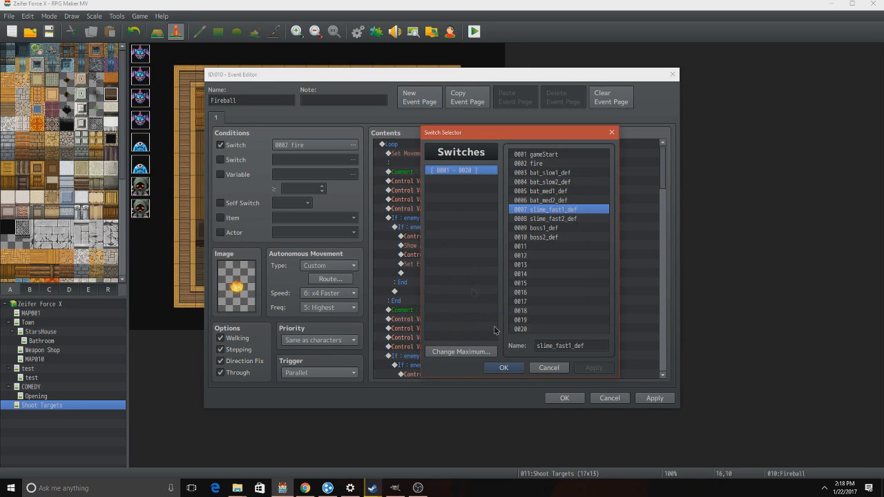
pyautogui.click(503, 367)
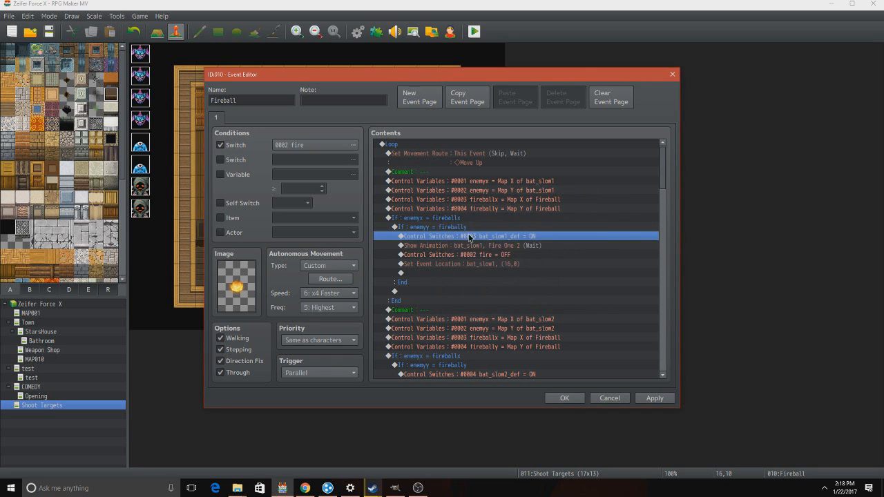
pyautogui.click(480, 245)
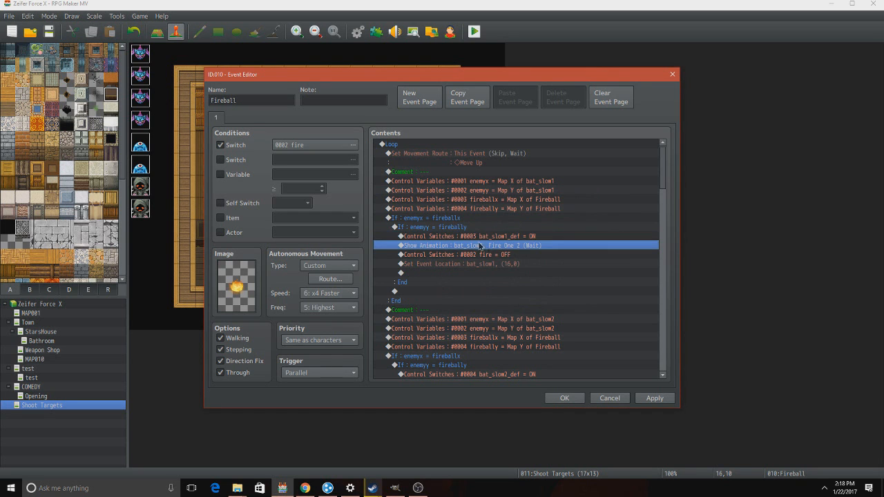
pyautogui.doubleClick(479, 245)
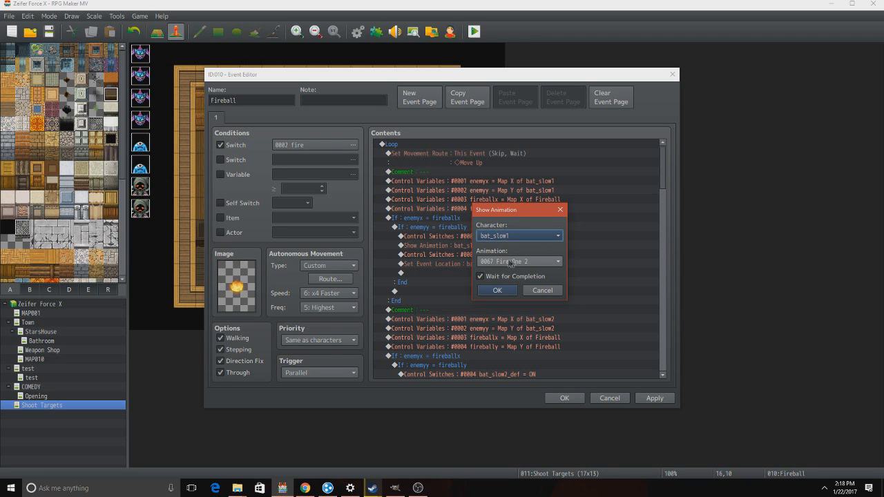
pyautogui.moveTo(497, 269)
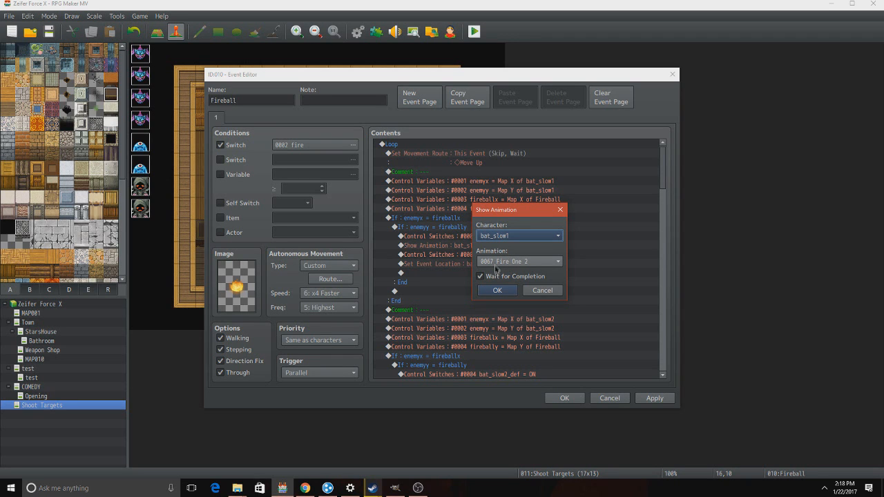
pyautogui.click(496, 290)
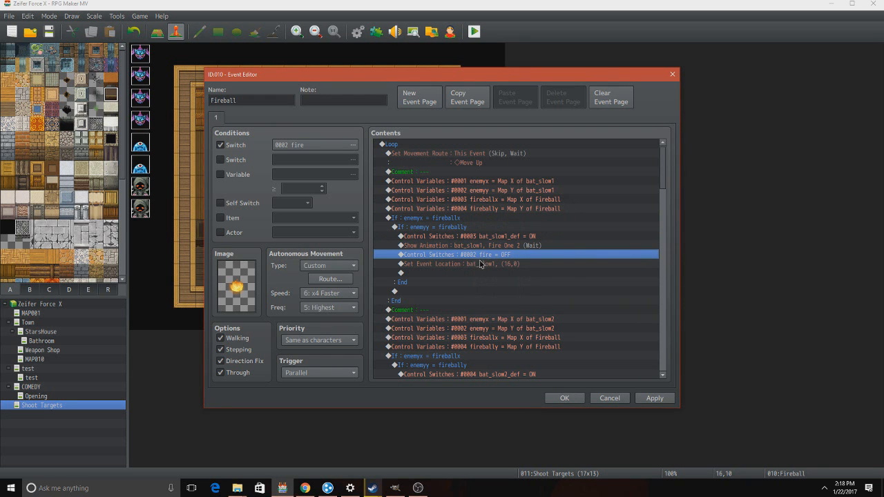
pyautogui.doubleClick(457, 264)
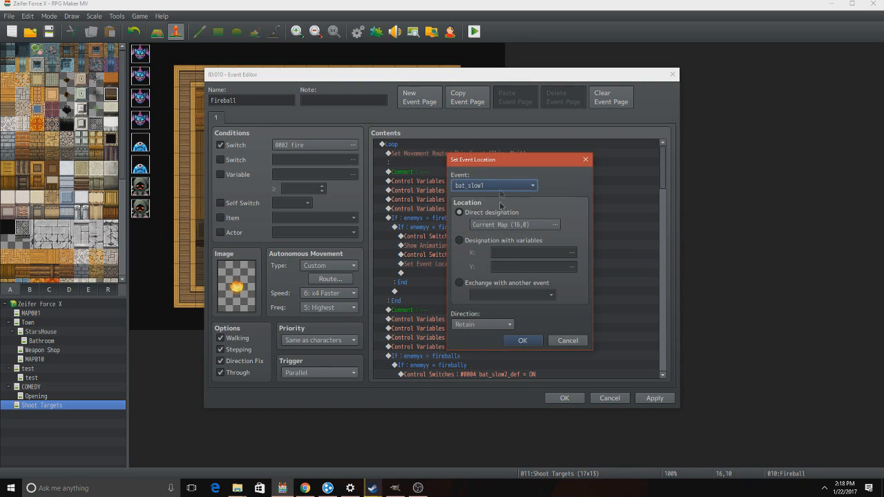
pyautogui.click(572, 224)
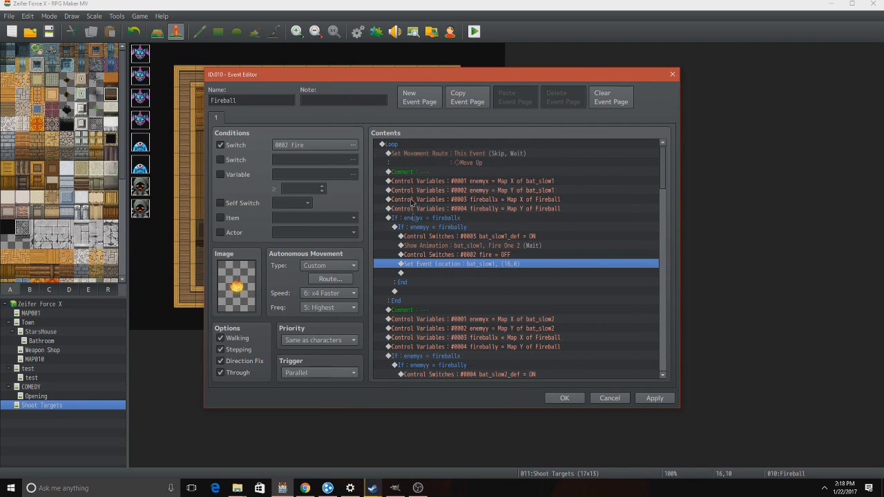
pyautogui.click(412, 171)
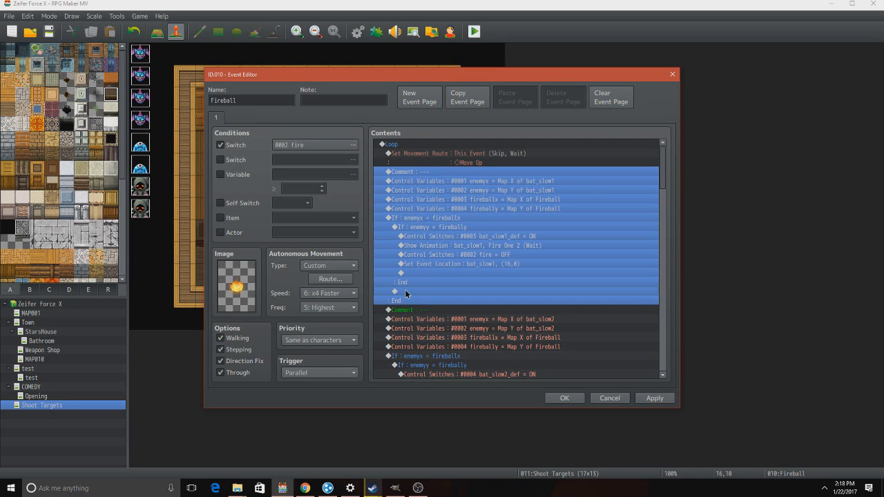
pyautogui.moveTo(402, 311)
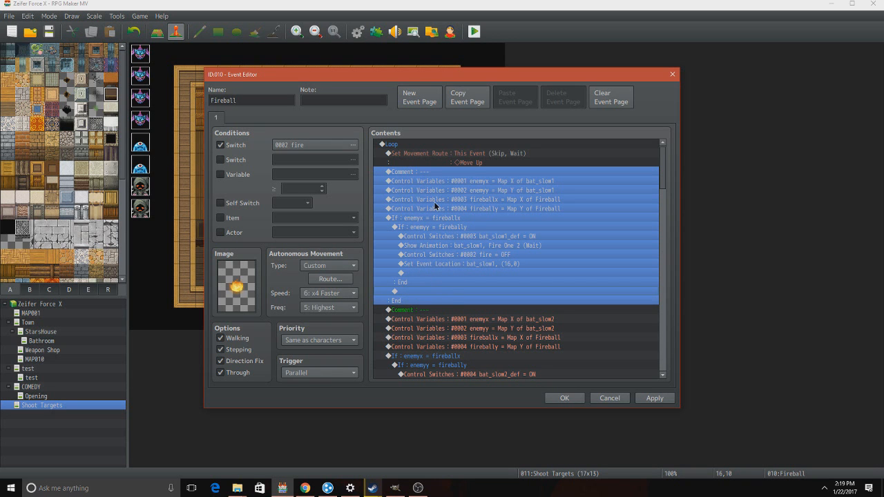
pyautogui.scroll(-3)
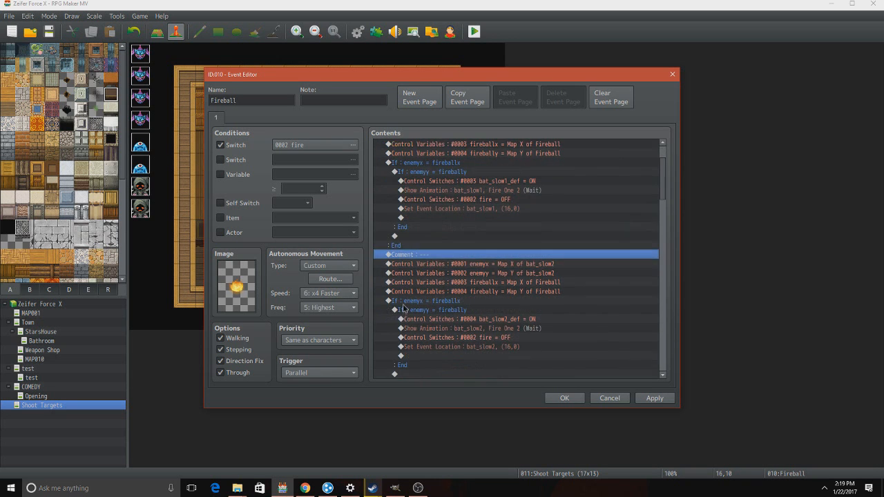
pyautogui.scroll(-3)
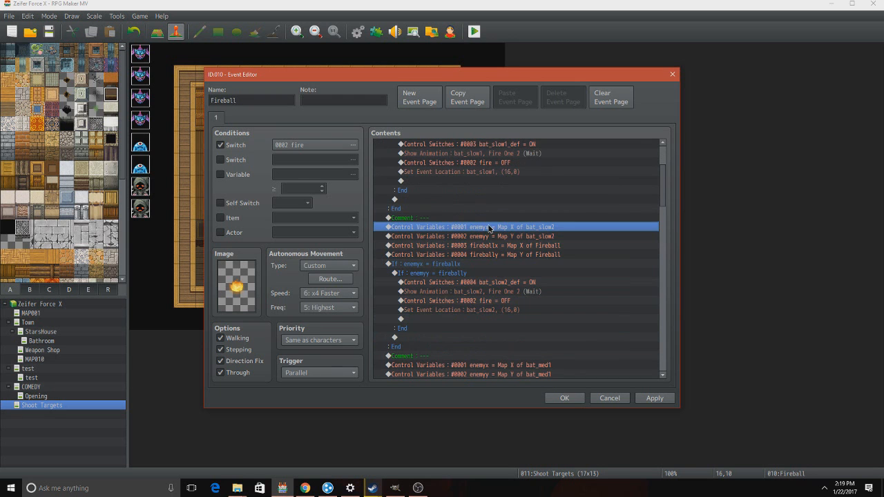
pyautogui.doubleClick(472, 227)
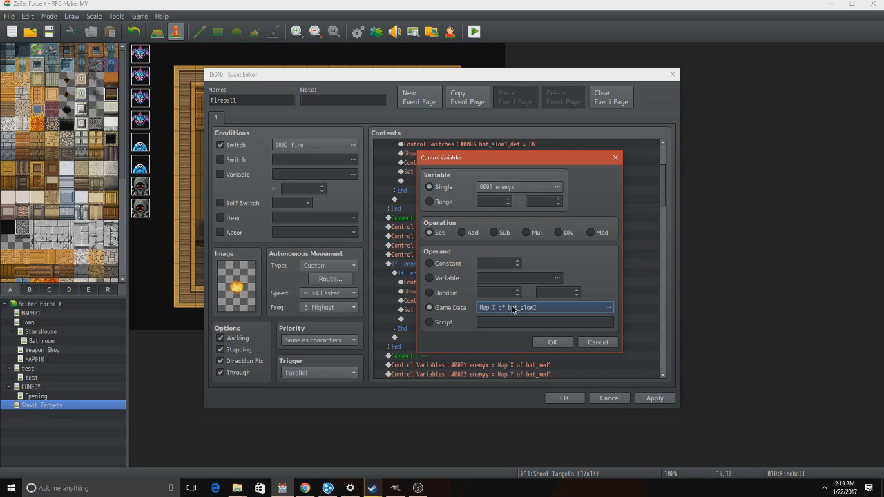
pyautogui.click(607, 307)
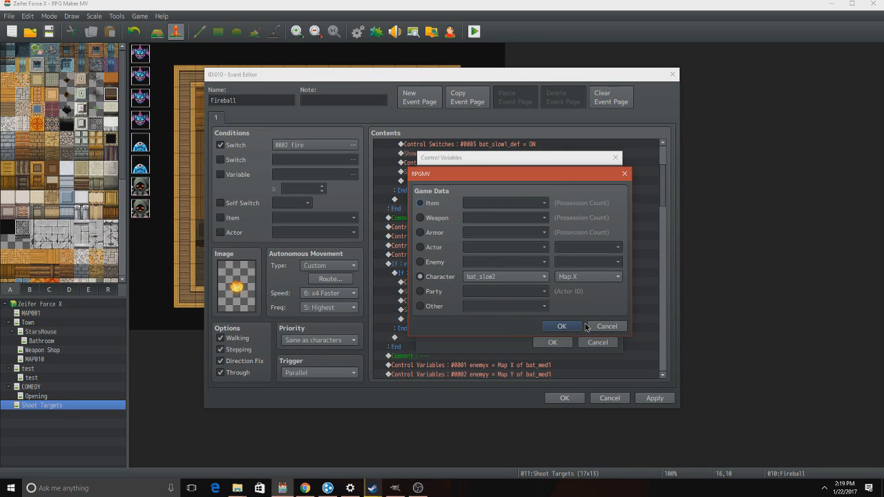
pyautogui.click(563, 326)
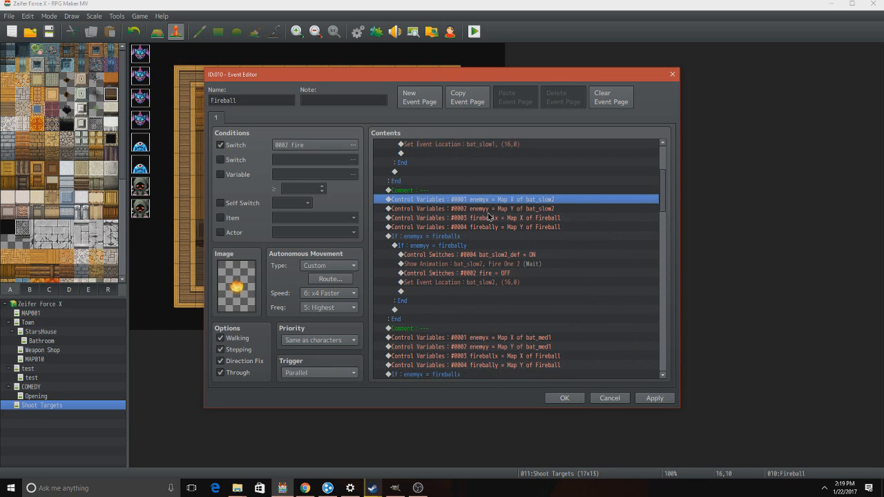
pyautogui.click(475, 217)
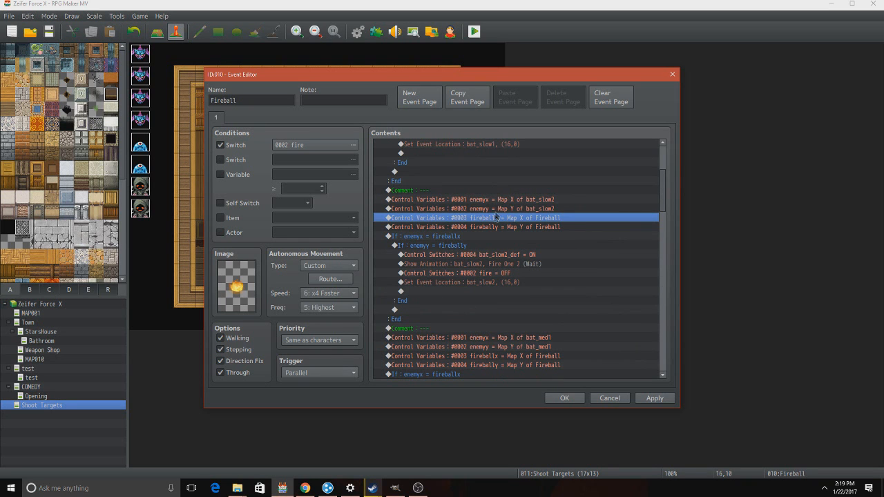
pyautogui.click(475, 209)
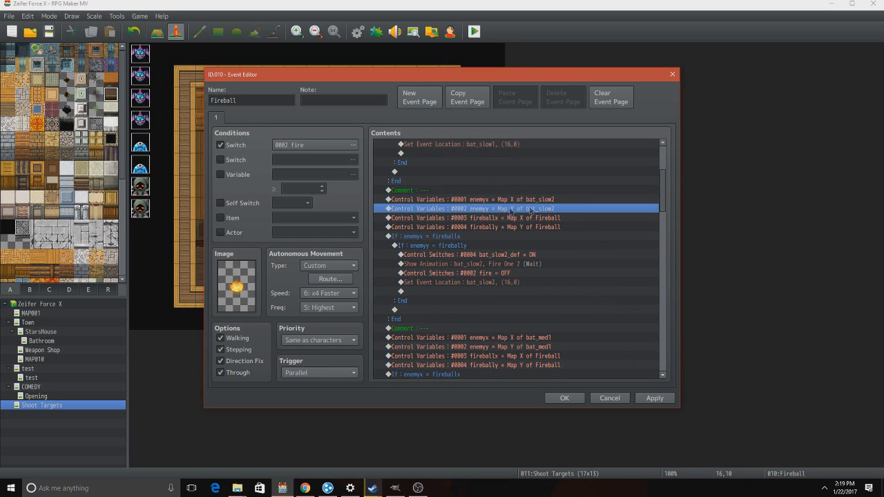
pyautogui.moveTo(490, 273)
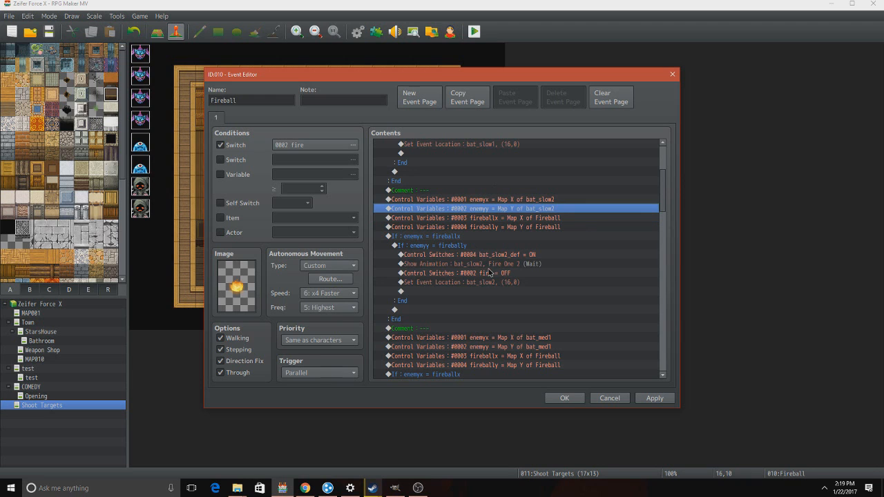
pyautogui.click(508, 264)
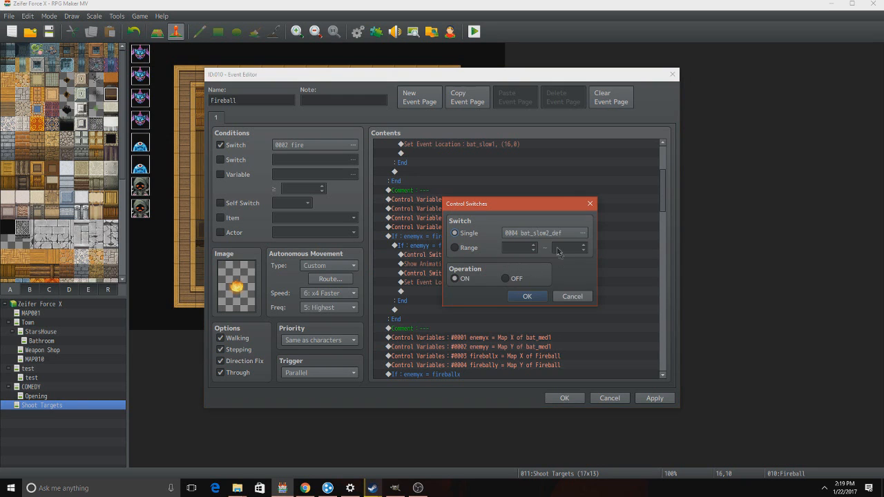
pyautogui.click(527, 296)
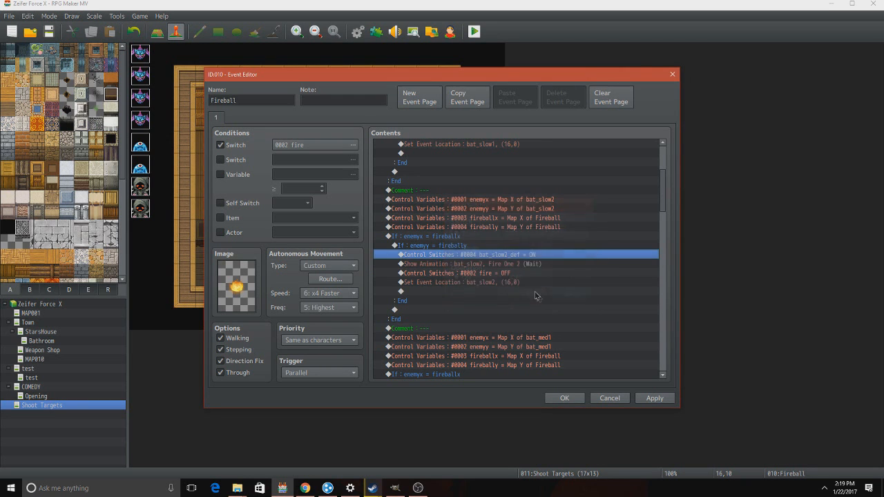
pyautogui.doubleClick(476, 282)
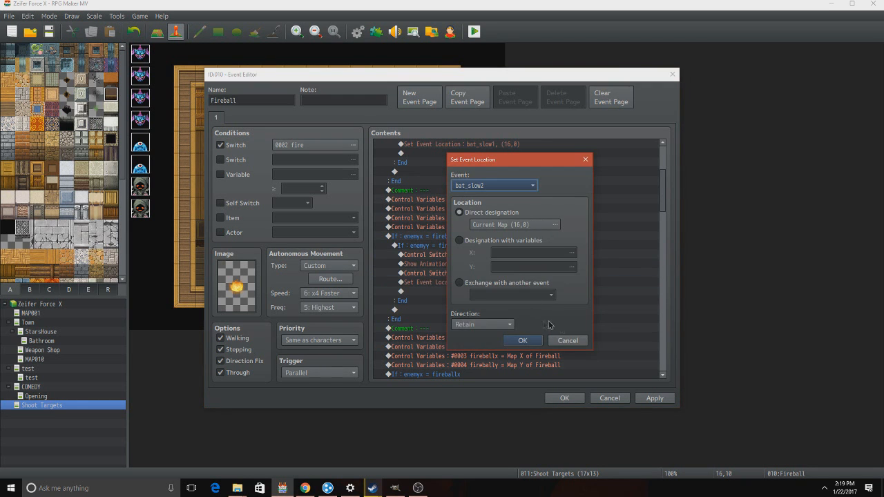
pyautogui.click(522, 340)
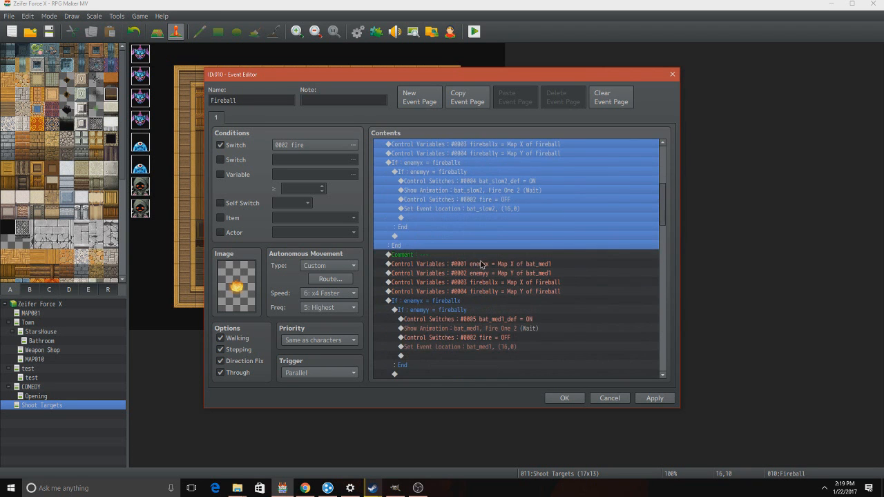
pyautogui.scroll(-3)
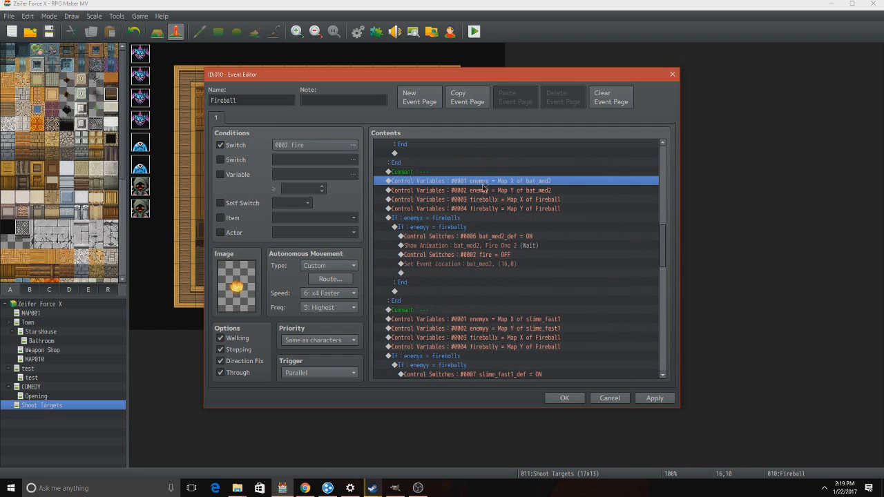
pyautogui.scroll(-3)
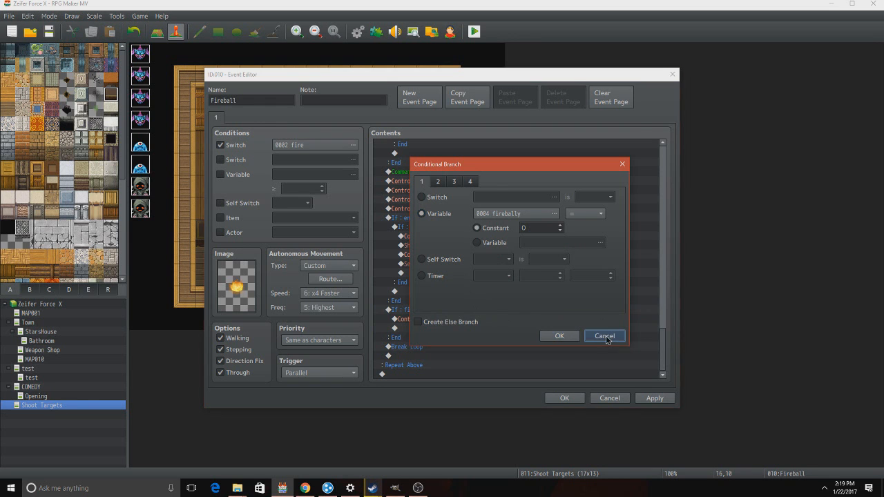
# Review the fire-OFF and Break Loop commands, then close the fireball event with OK.
pyautogui.click(603, 336)
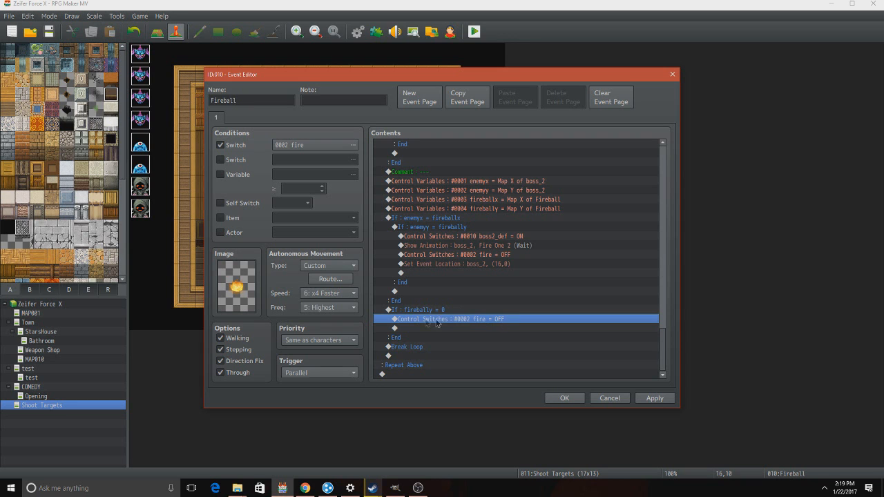
pyautogui.click(407, 347)
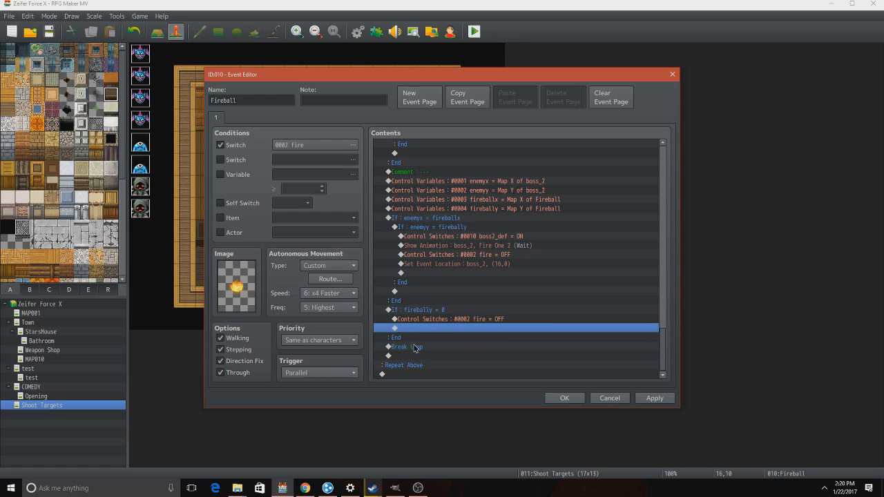
pyautogui.click(407, 347)
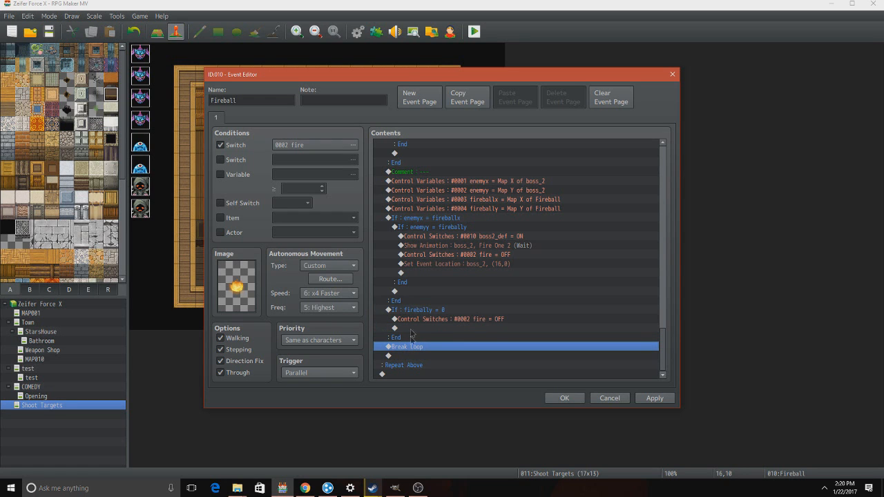
pyautogui.moveTo(423, 345)
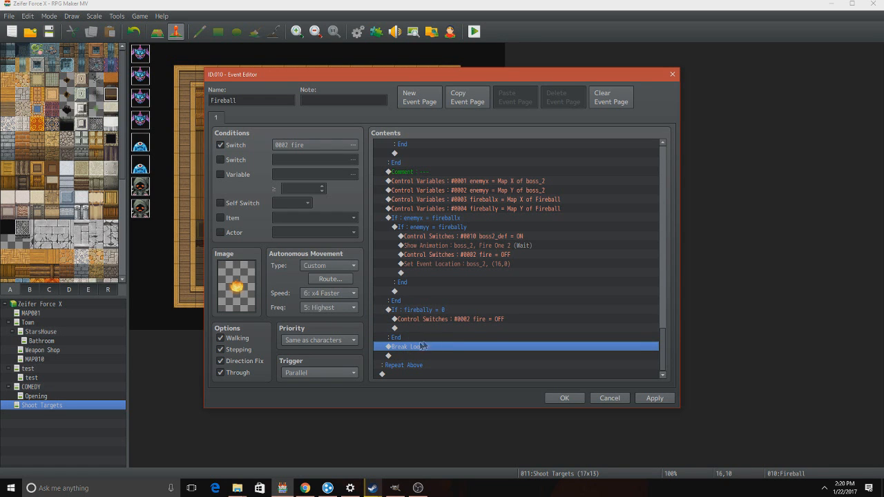
pyautogui.moveTo(404, 357)
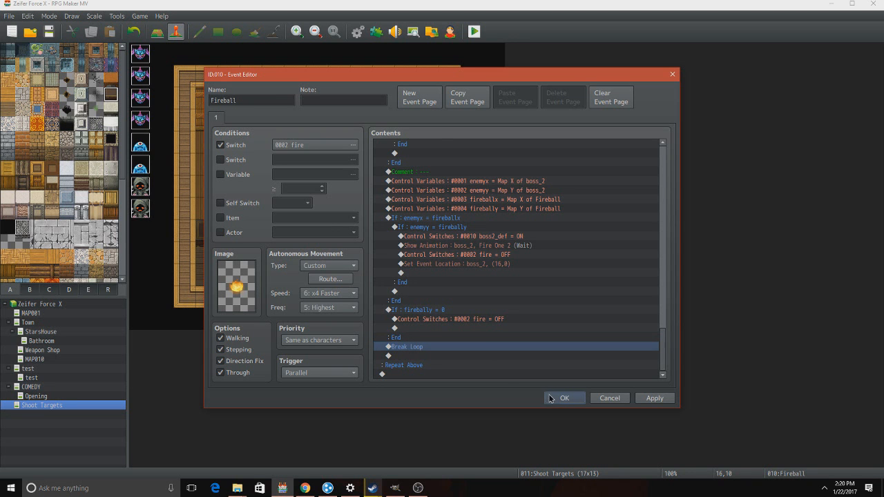
pyautogui.click(565, 398)
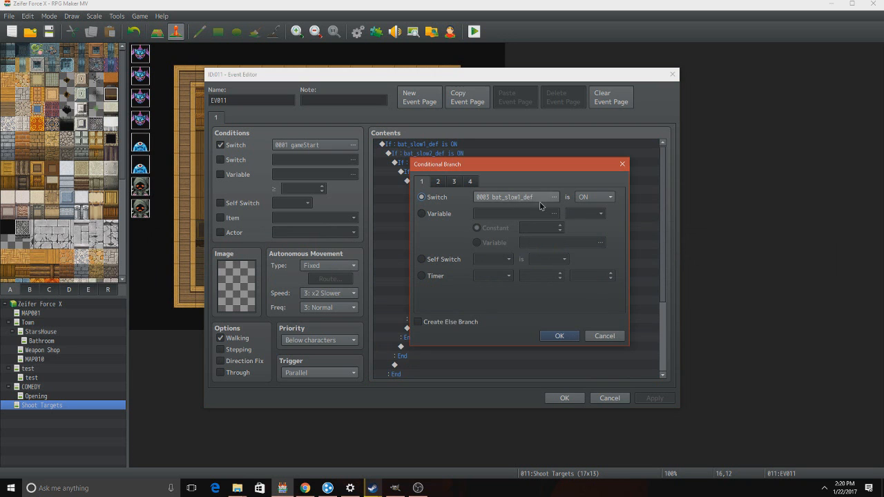
# View the 'You win!' message in EV011's innermost branch.
pyautogui.click(559, 335)
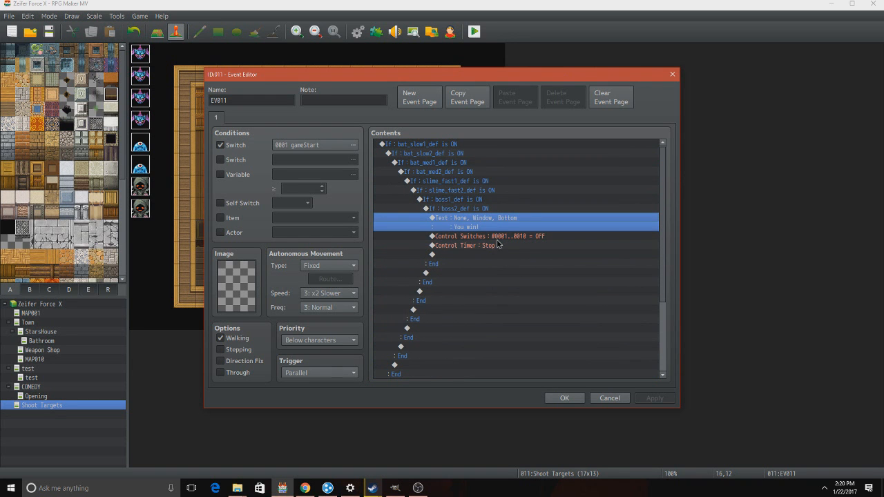
pyautogui.doubleClick(474, 218)
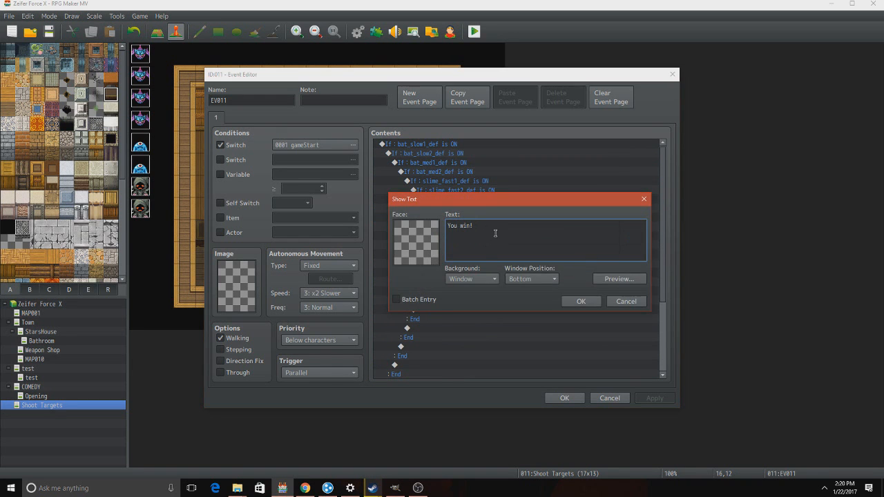
pyautogui.click(581, 301)
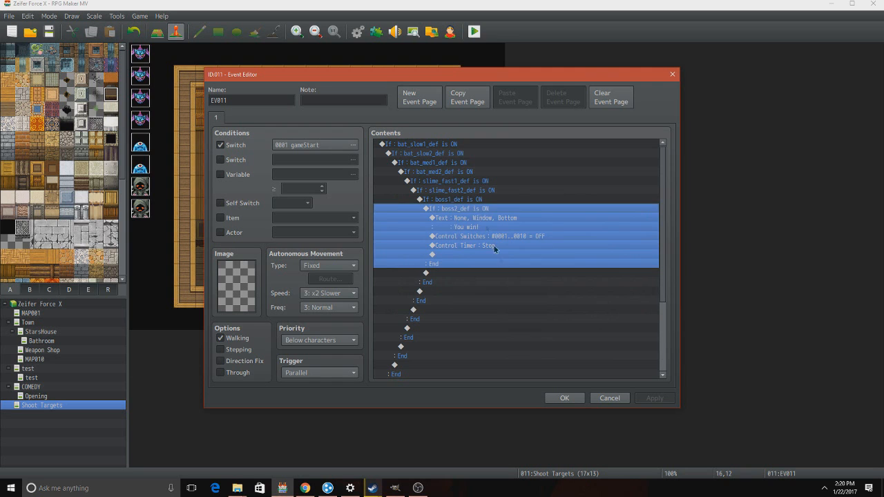
# Inspect the switch-off command, trying single gameStart before keeping range 1–10 OFF.
pyautogui.click(487, 236)
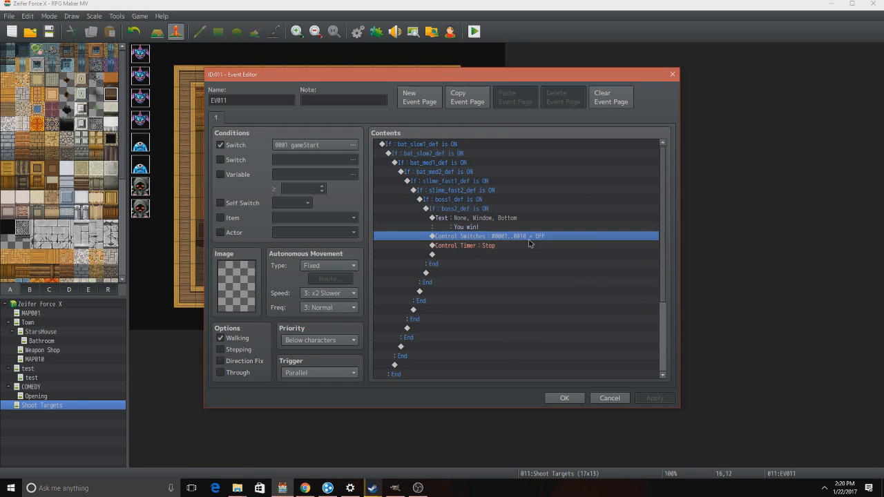
pyautogui.doubleClick(487, 236)
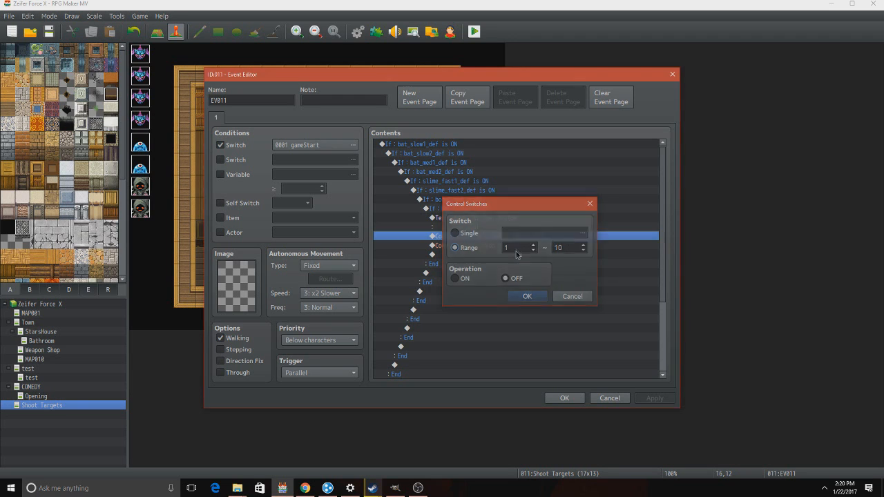
pyautogui.click(455, 233)
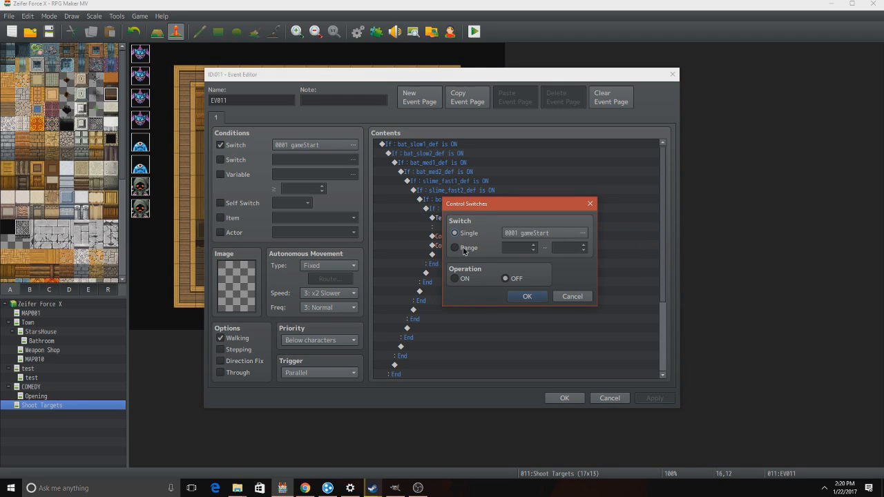
pyautogui.moveTo(531, 226)
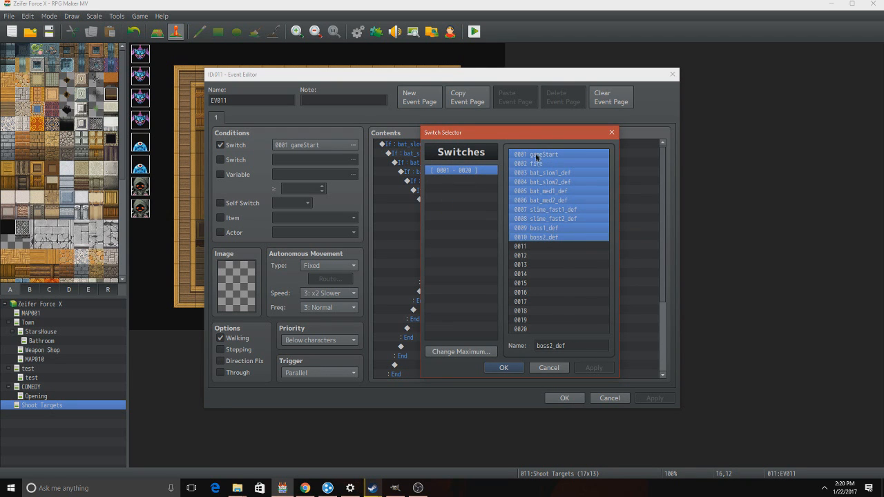
pyautogui.moveTo(553, 208)
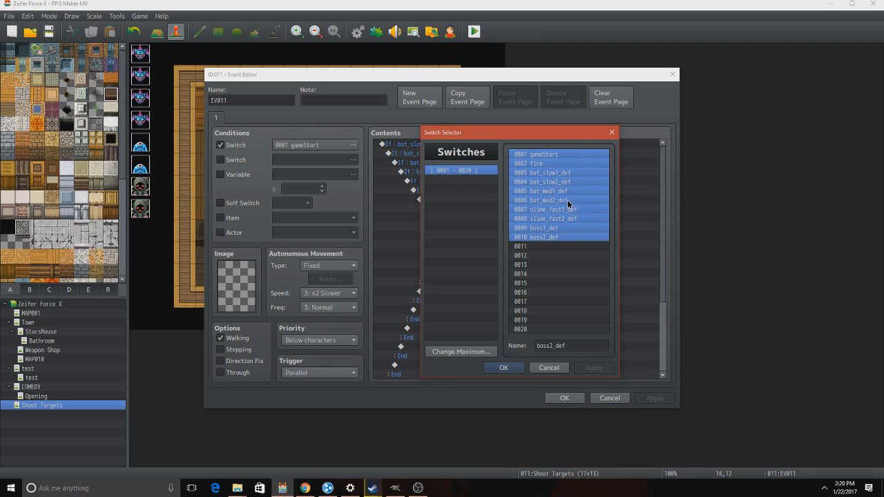
pyautogui.click(504, 367)
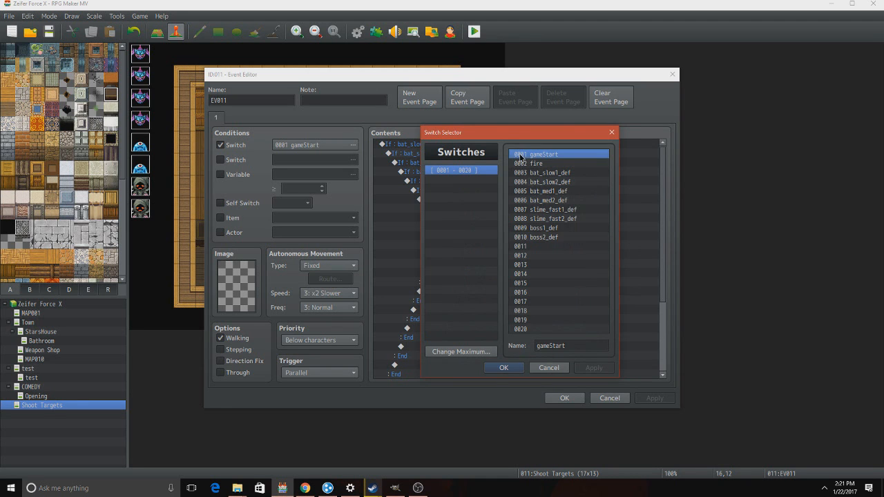
pyautogui.click(504, 368)
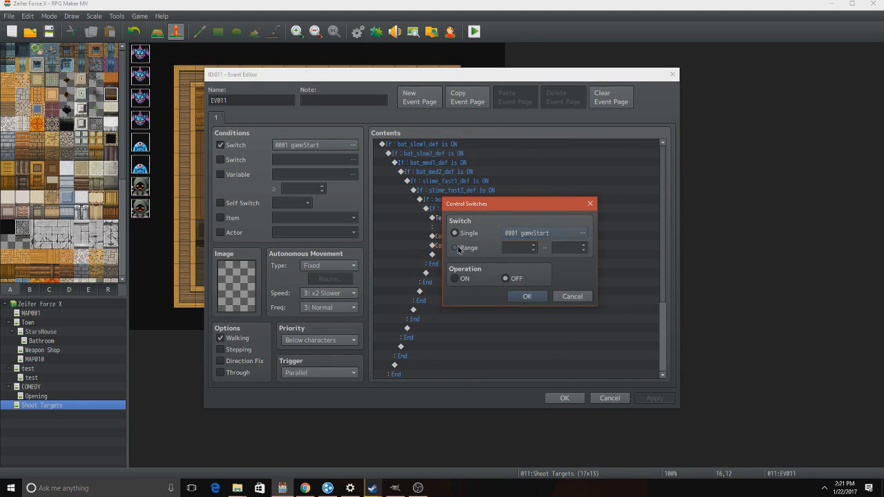
pyautogui.click(455, 248)
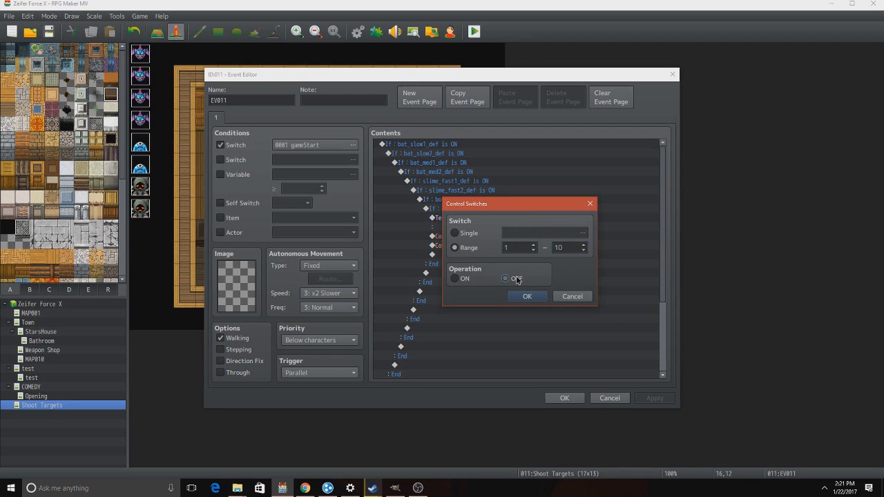
pyautogui.click(527, 296)
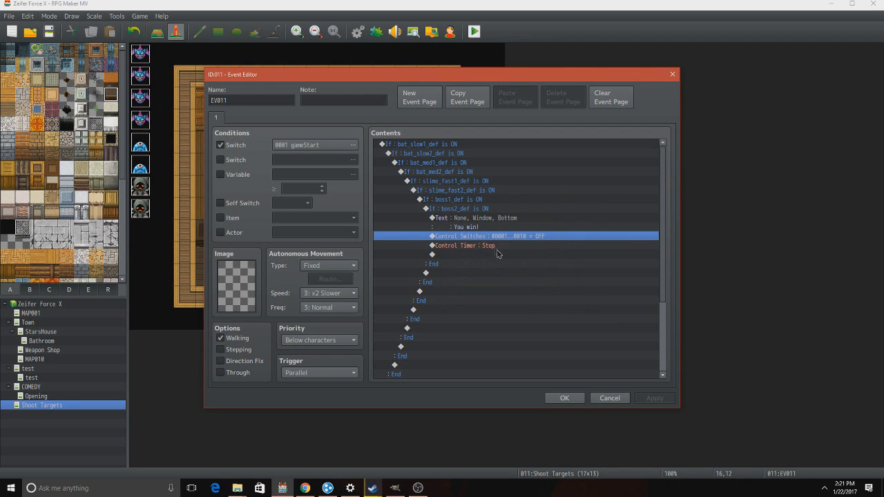
# Inspect the If Timer ≤ 0 condition and its 'TIMES UP! You lose!' message.
pyautogui.click(464, 246)
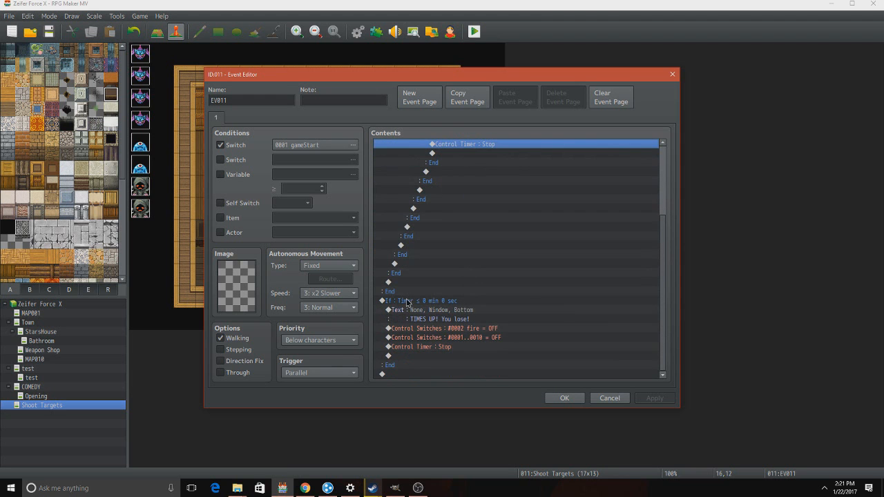
pyautogui.click(419, 300)
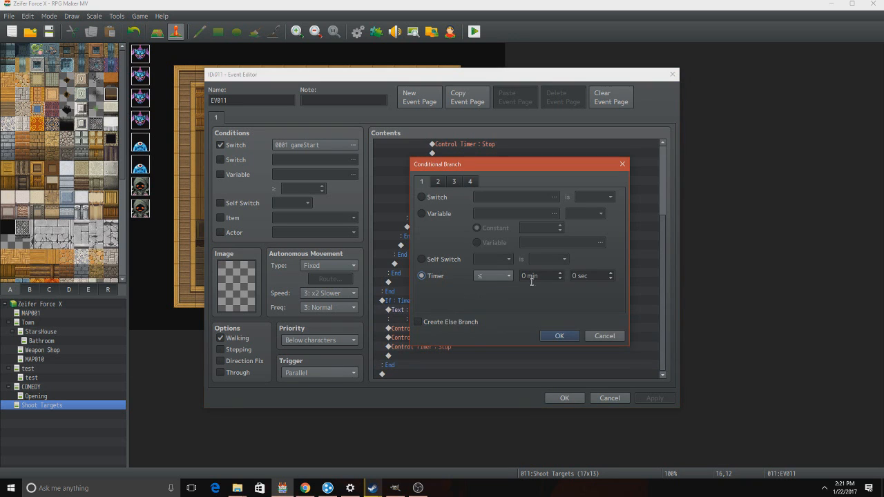
pyautogui.moveTo(568, 185)
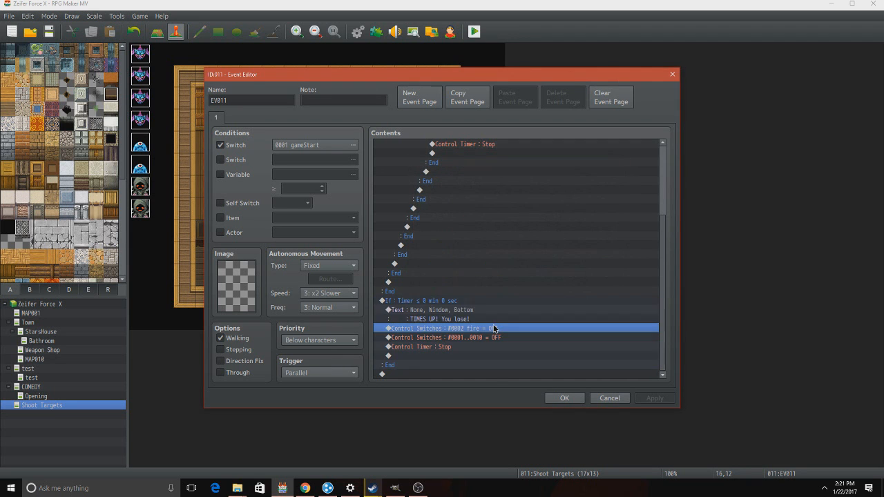
pyautogui.doubleClick(426, 310)
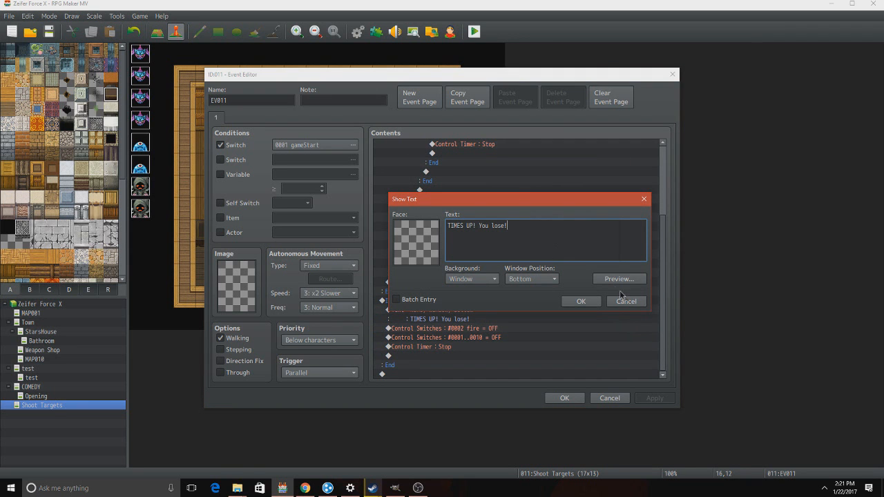
pyautogui.click(581, 301)
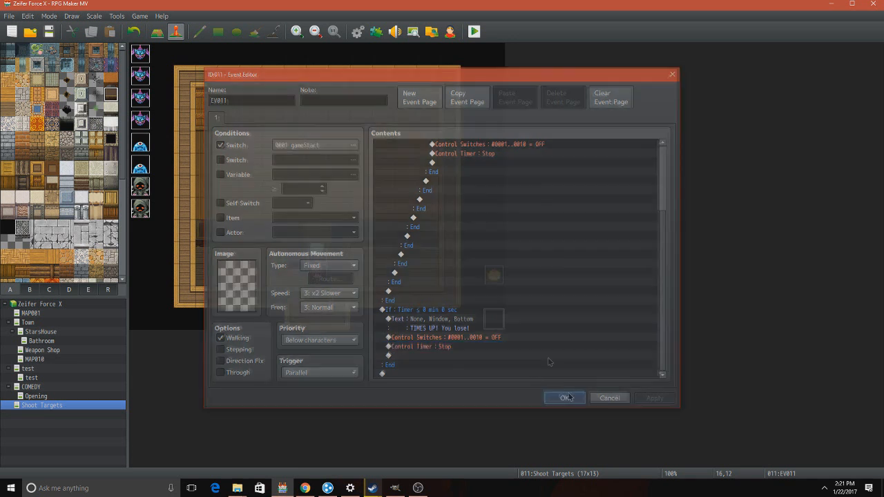
pyautogui.click(564, 398)
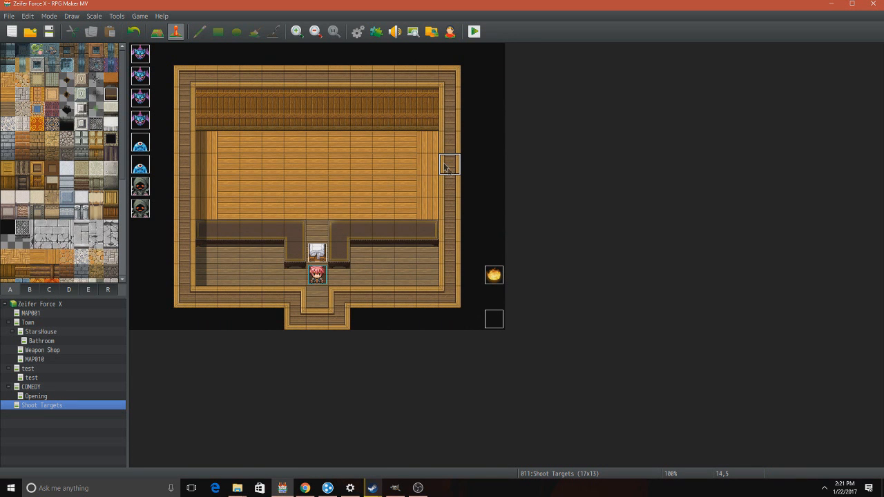
pyautogui.click(473, 32)
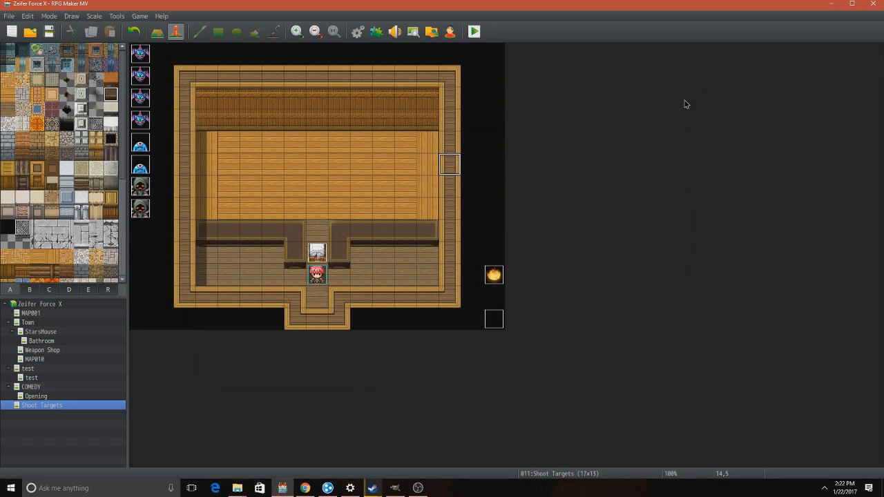
pyautogui.moveTo(602, 213)
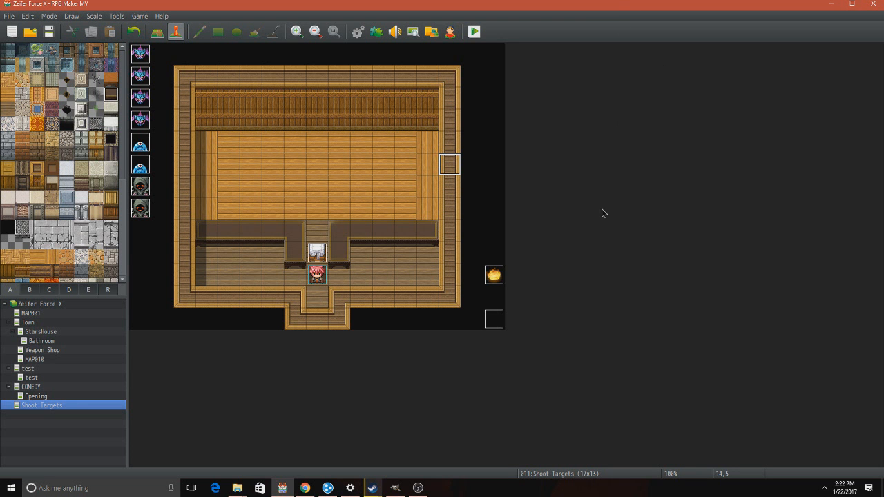